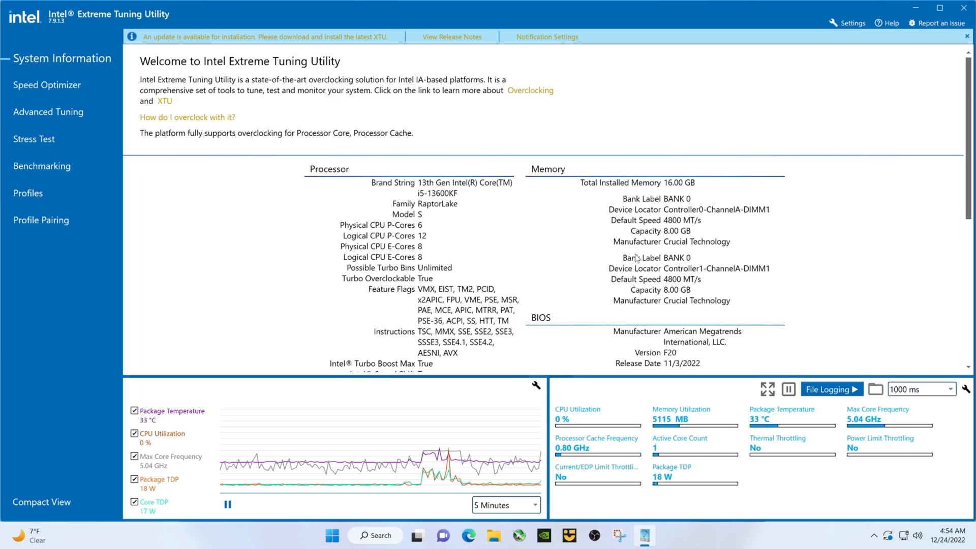
Open Advanced Tuning and scroll the Core tab down to the Active-Core Tuning ratio tables
scroll("down", 3)
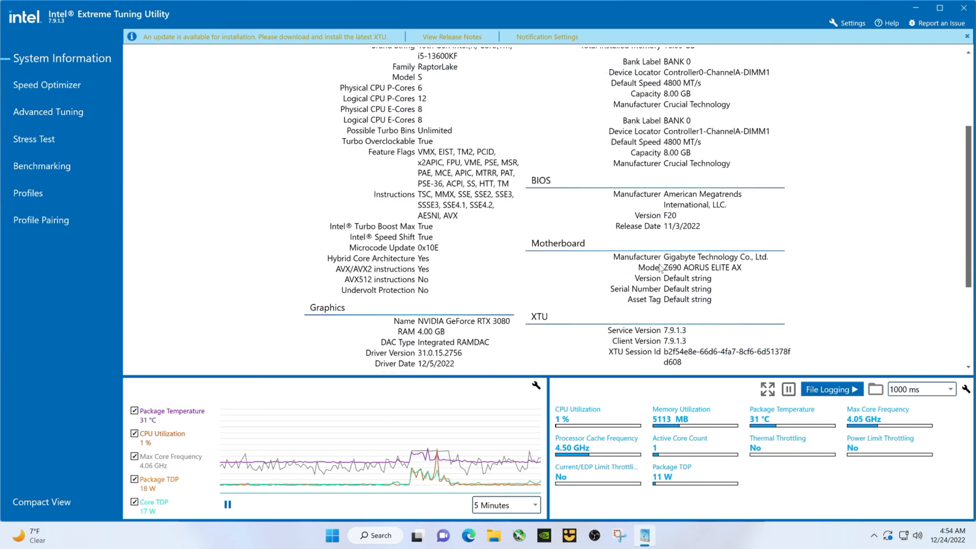
scroll("down", 3)
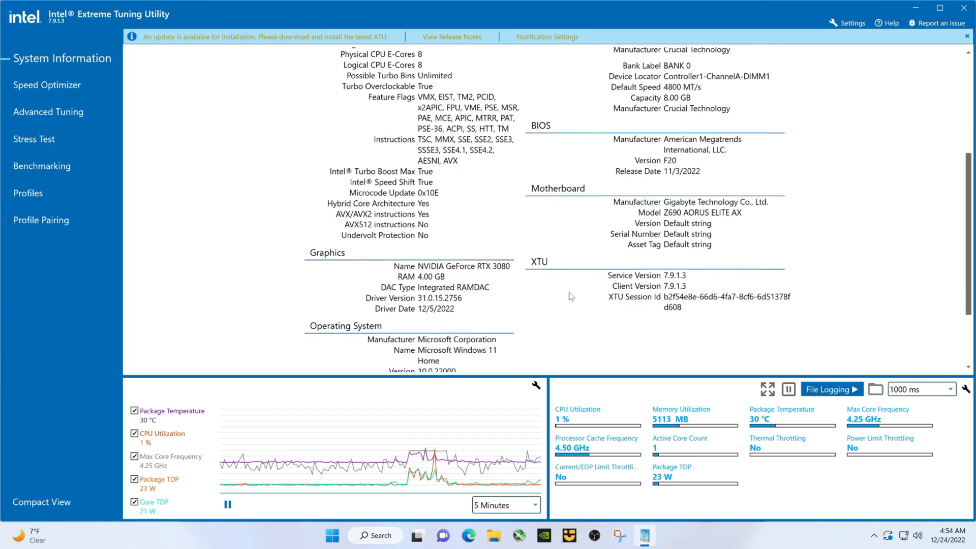
scroll("down", 3)
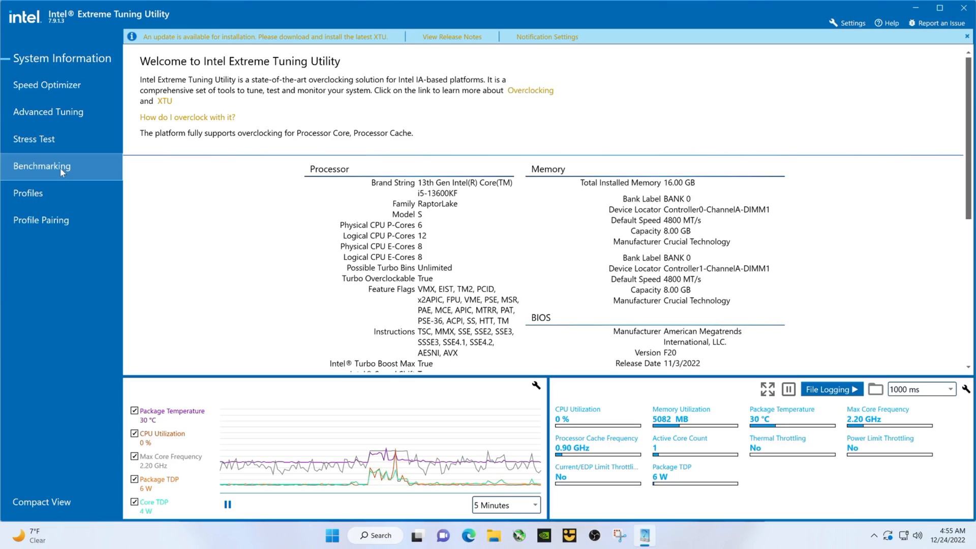
mouse_move(48, 112)
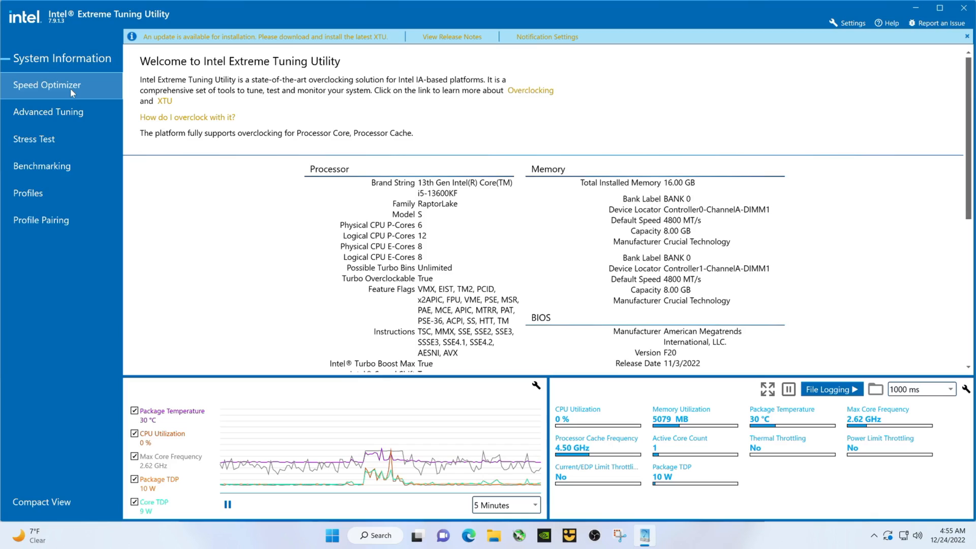
mouse_move(72, 102)
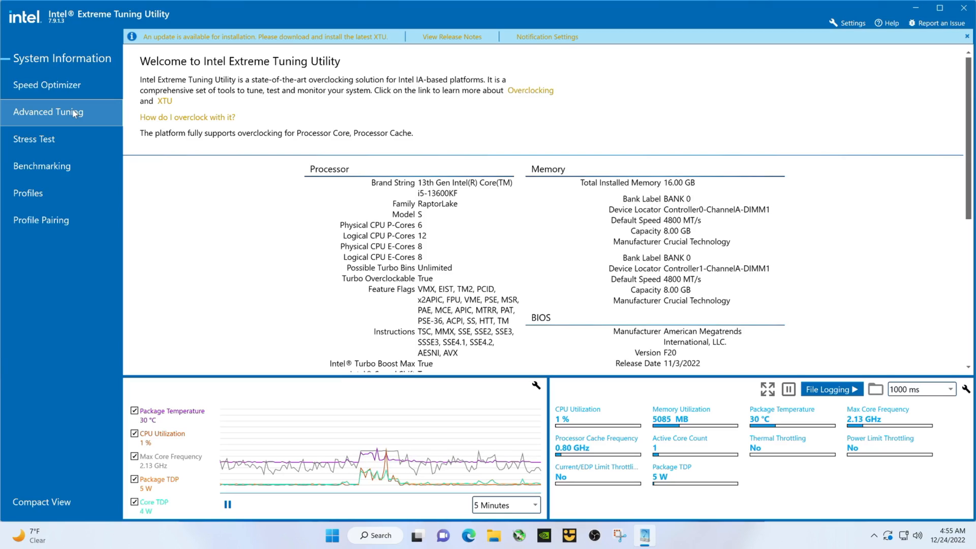
mouse_move(41, 166)
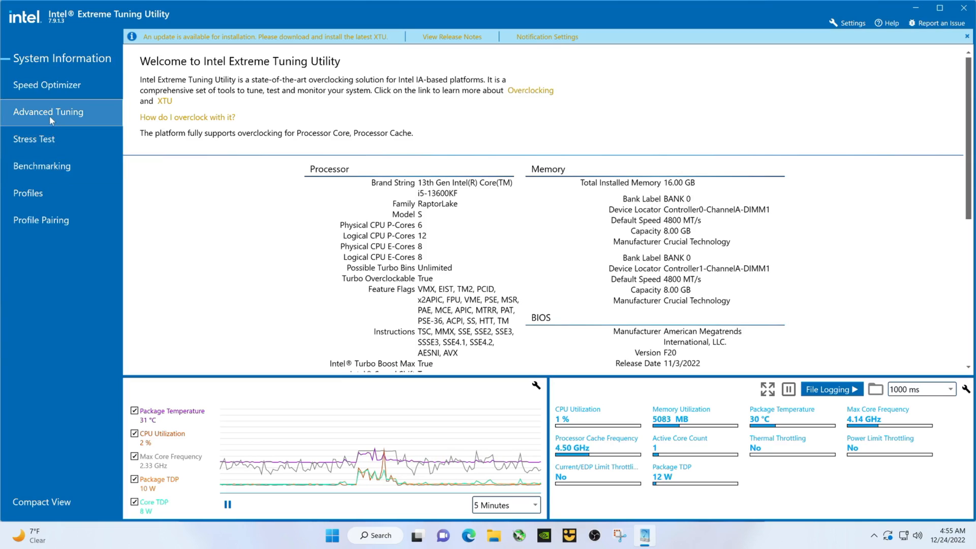
left_click(48, 112)
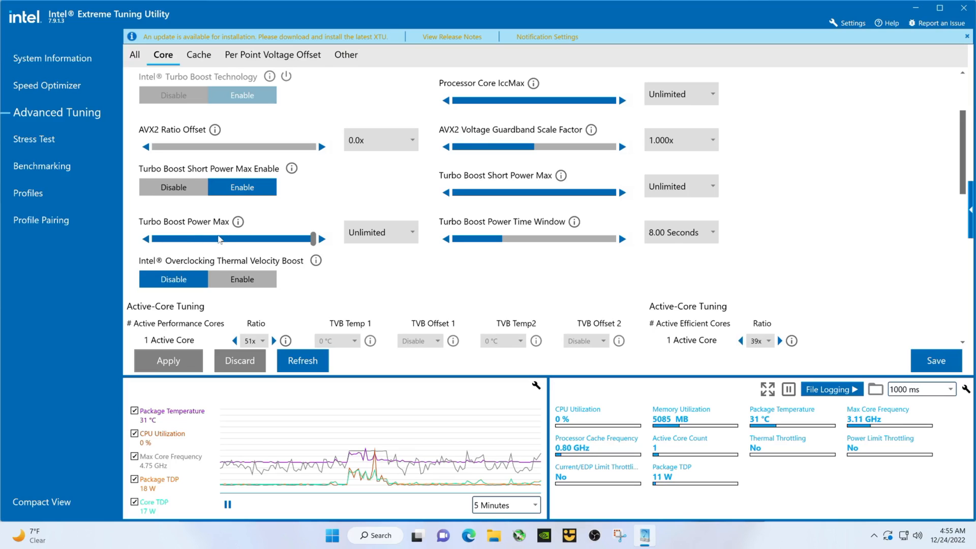
mouse_move(561, 175)
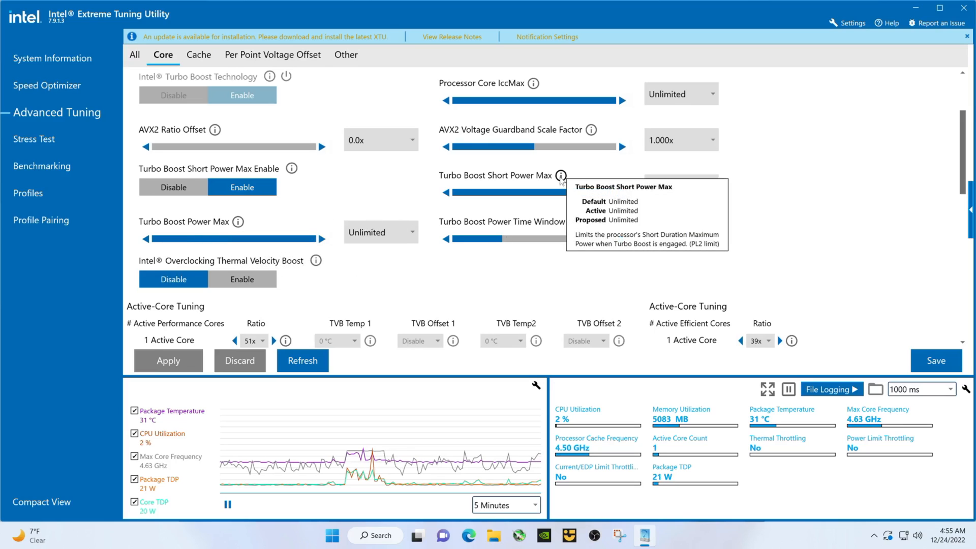
mouse_move(746, 264)
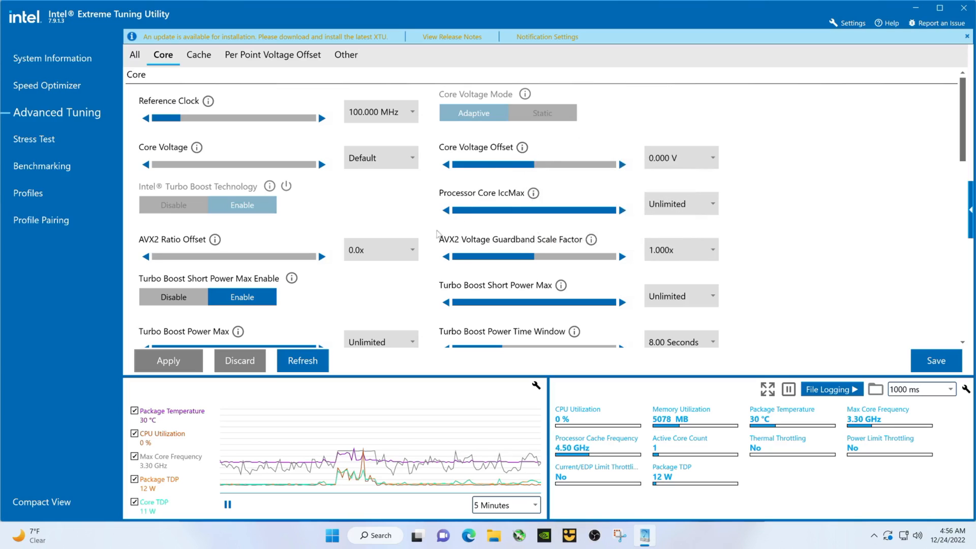
scroll("down", 3)
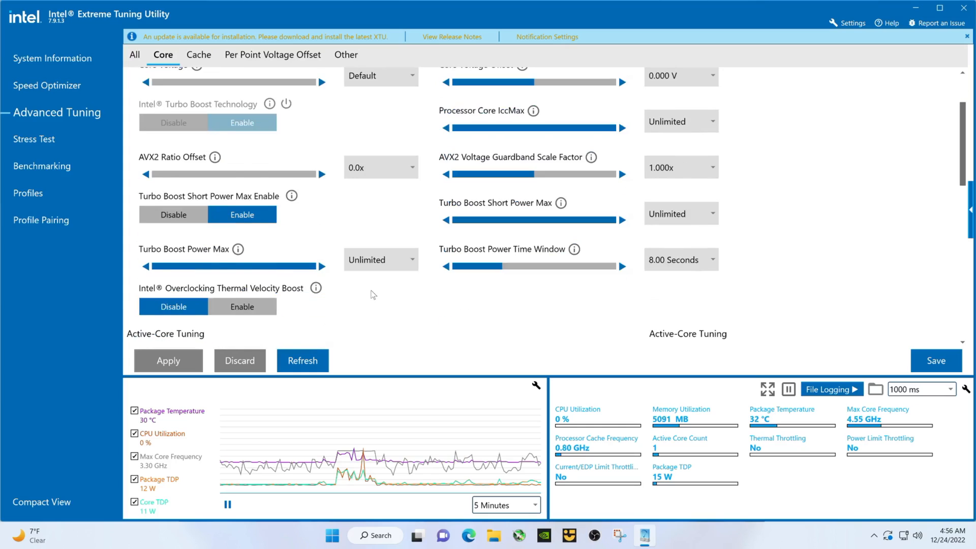
scroll("down", 3)
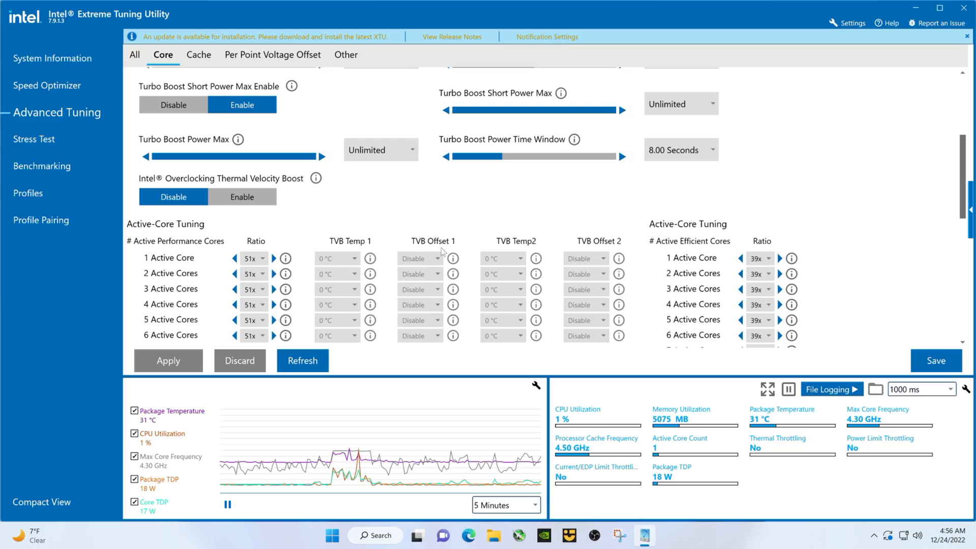
scroll("down", 3)
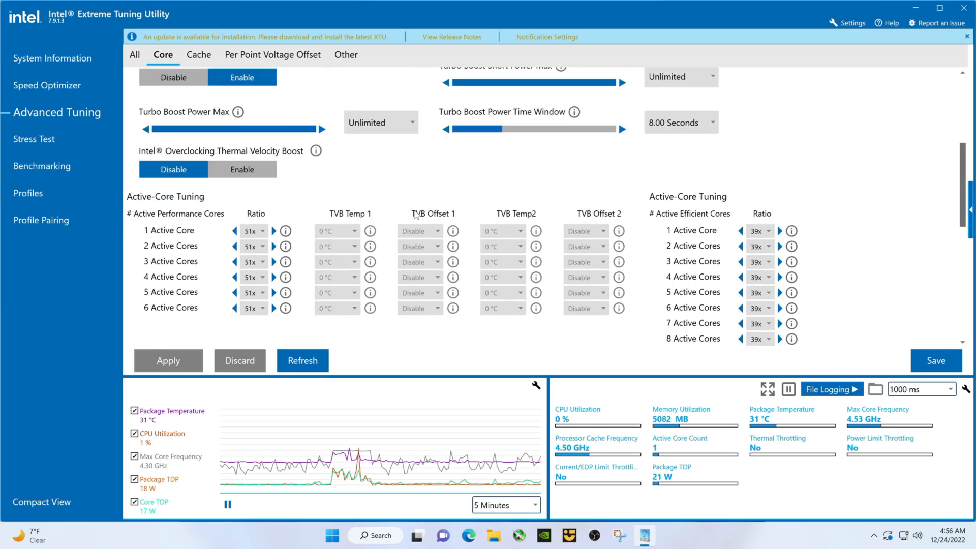
scroll("down", 3)
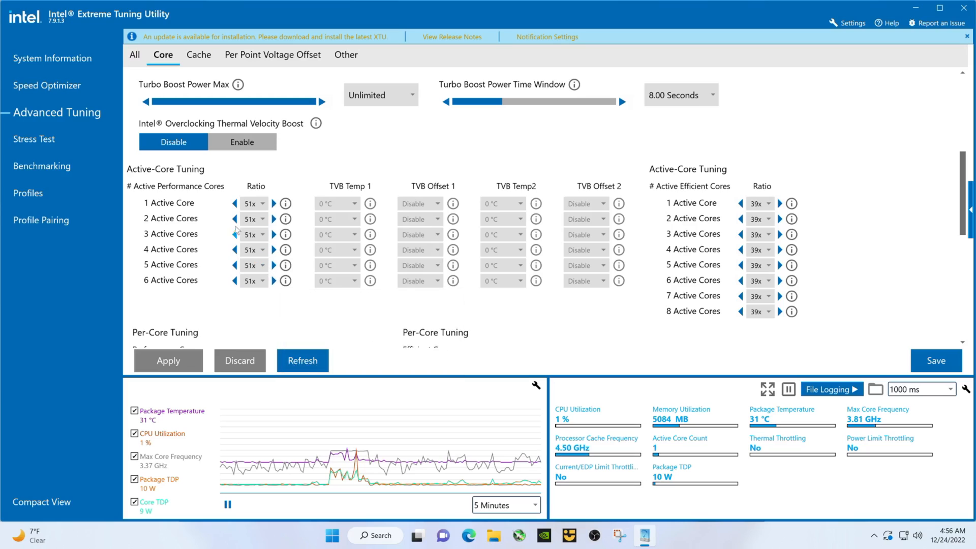
mouse_move(284, 203)
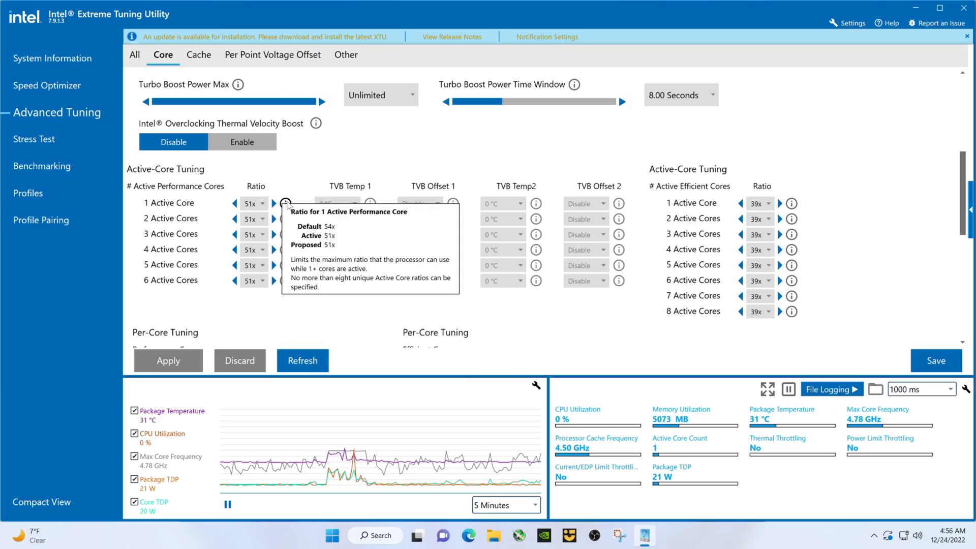
mouse_move(284, 219)
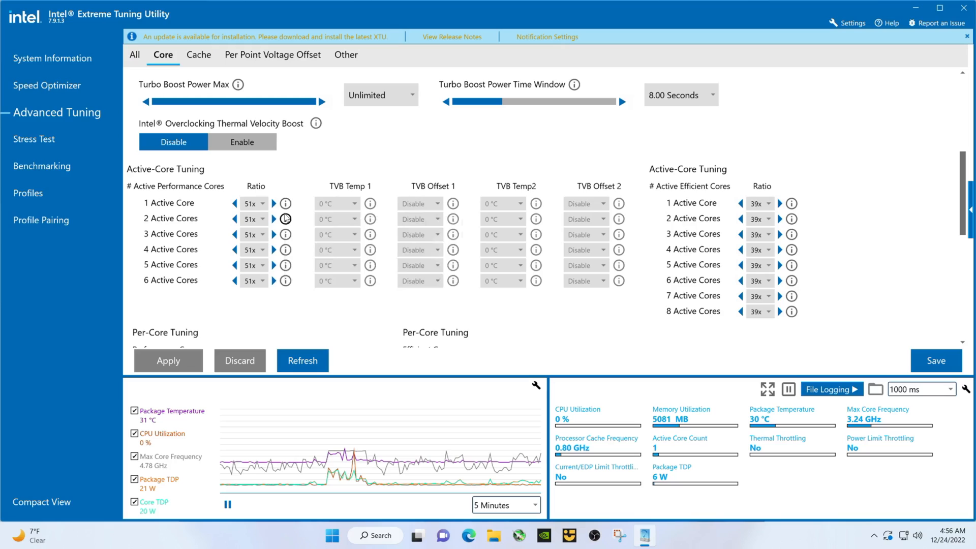
mouse_move(285, 250)
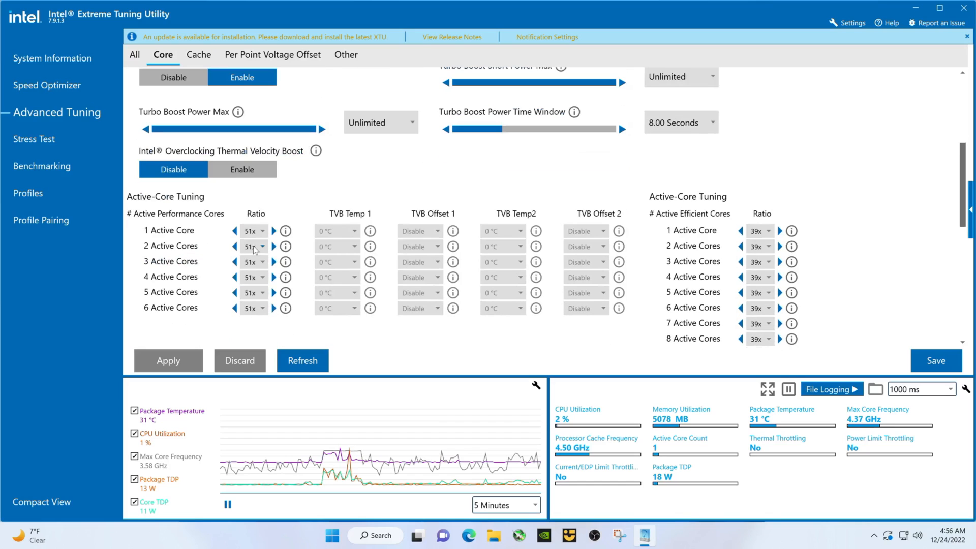
Set P-core ratios to 54x for 1–2 cores and 53x otherwise, E-cores to 42x, and apply
left_click(274, 230)
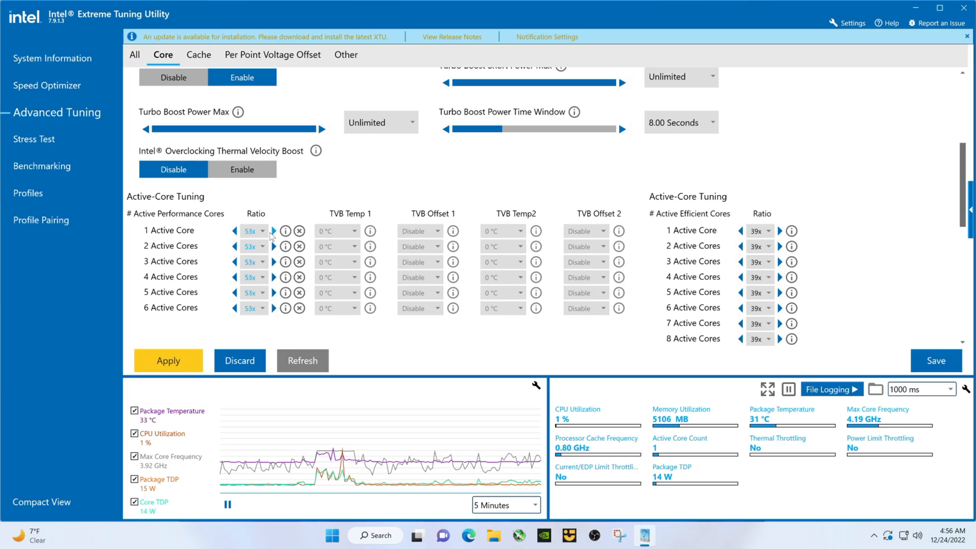
left_click(275, 230)
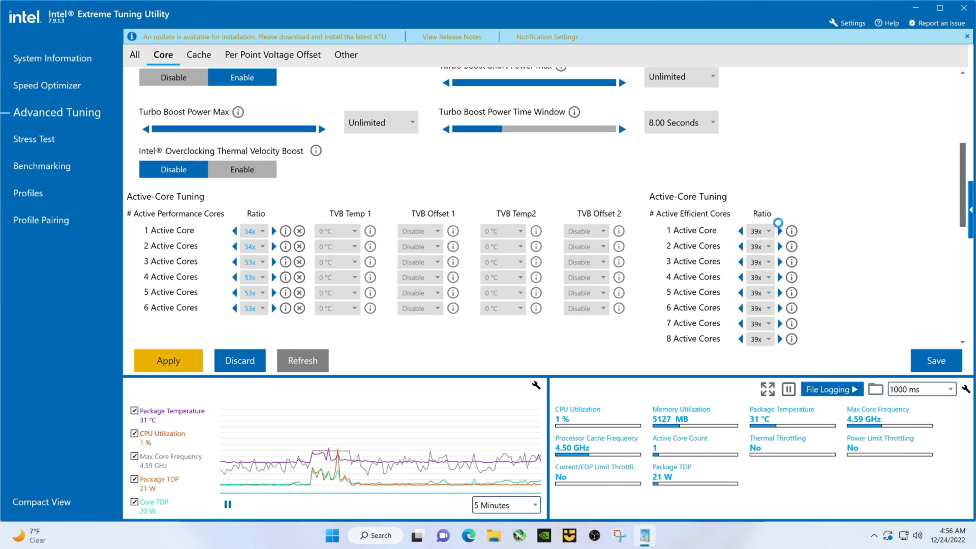
mouse_move(792, 231)
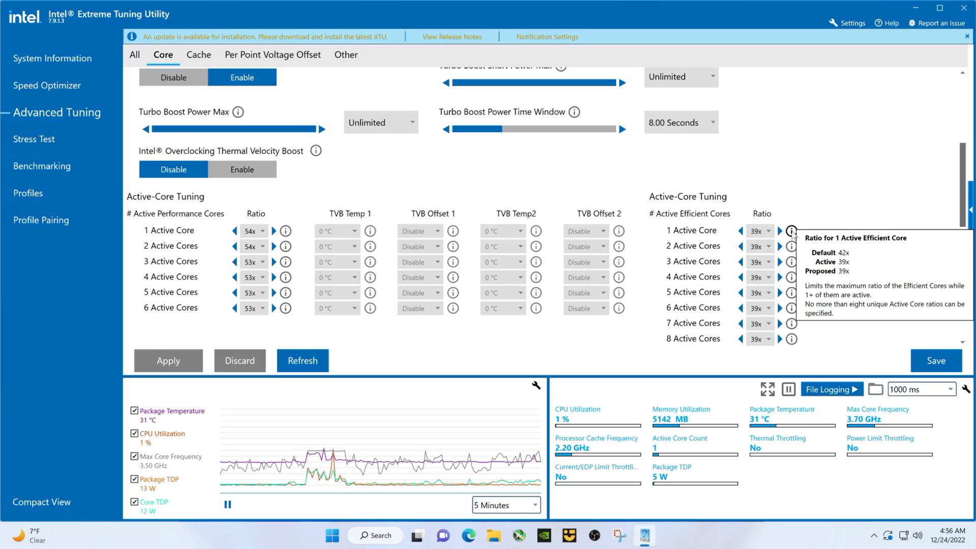
mouse_move(784, 280)
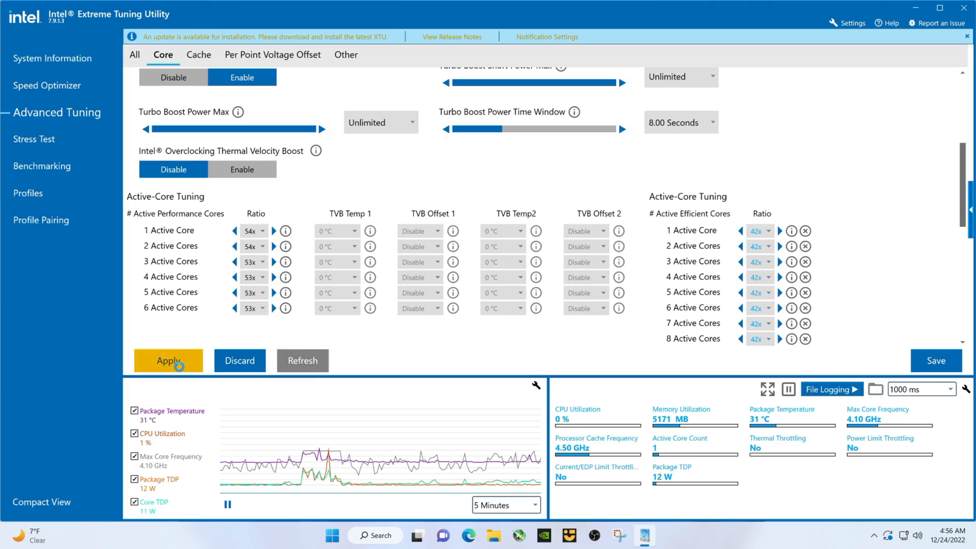
left_click(168, 361)
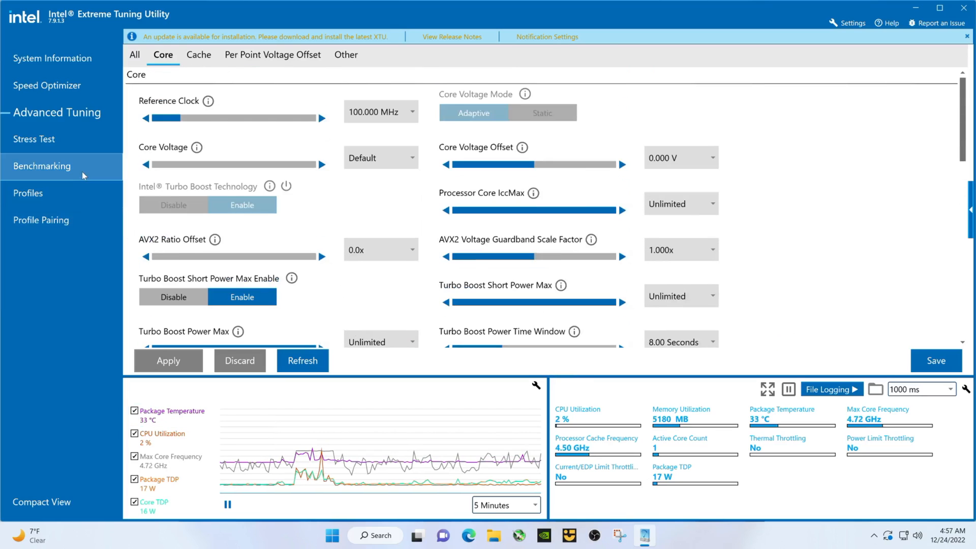
Run the XTU2 benchmark from the Benchmarking page, scoring 8380 Marks
left_click(42, 166)
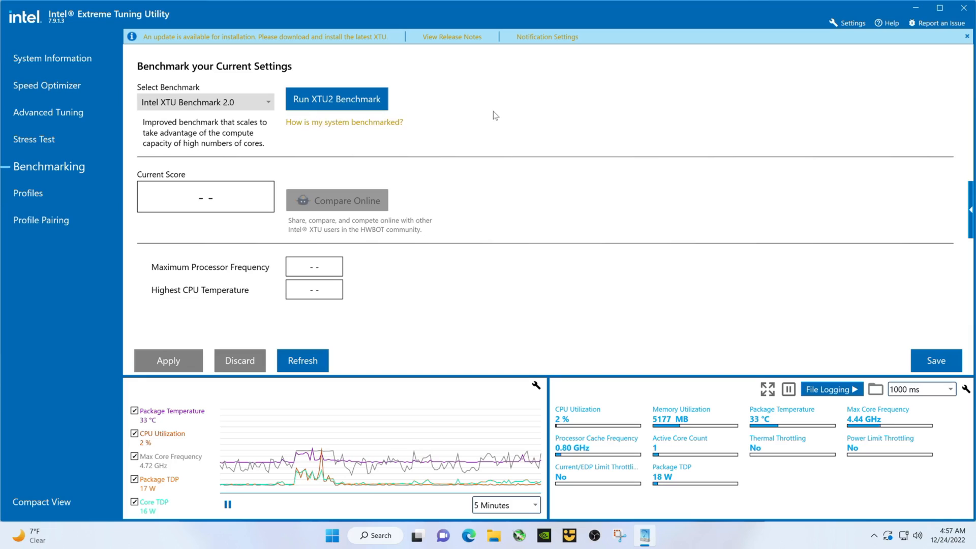
left_click(336, 98)
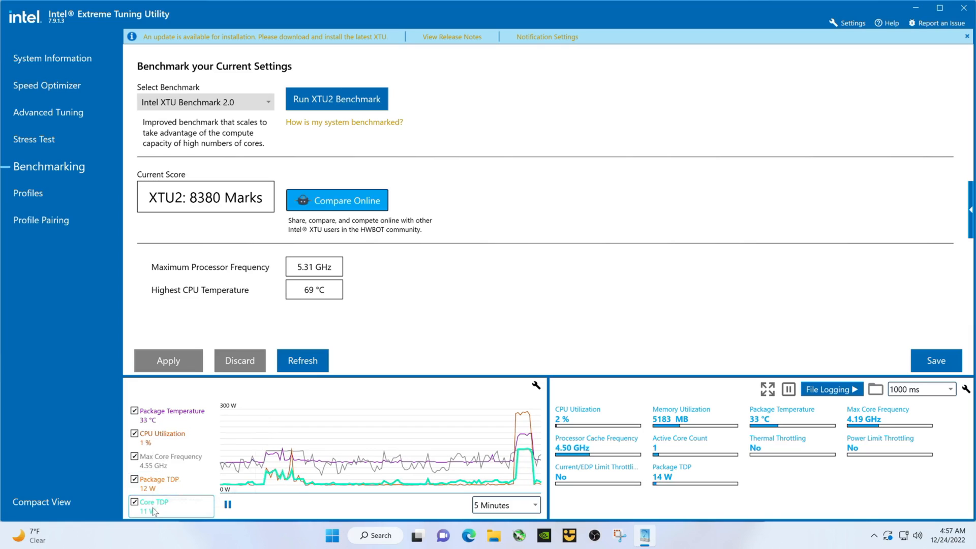
mouse_move(152, 502)
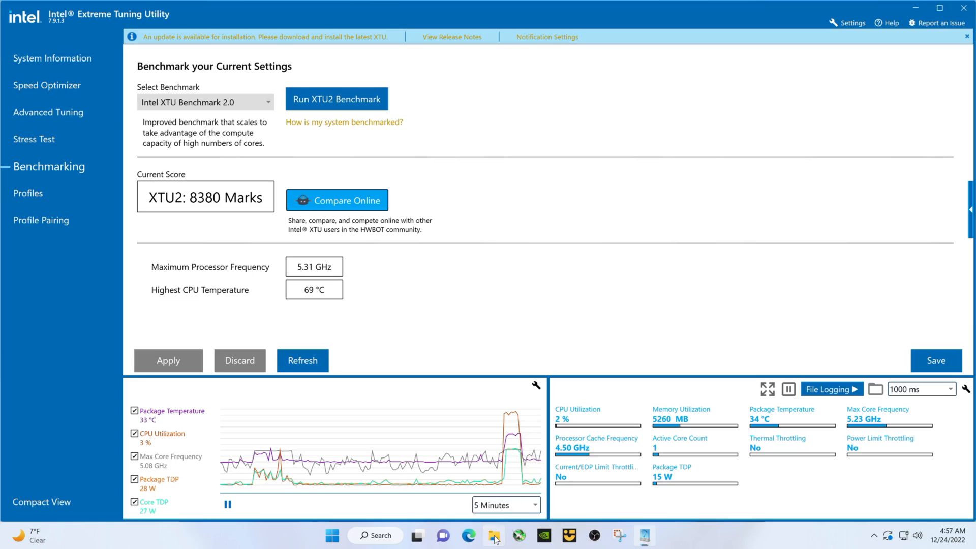
Open File Explorer, go to Desktop > CinebenchR20, and launch the Cinebench application
left_click(493, 536)
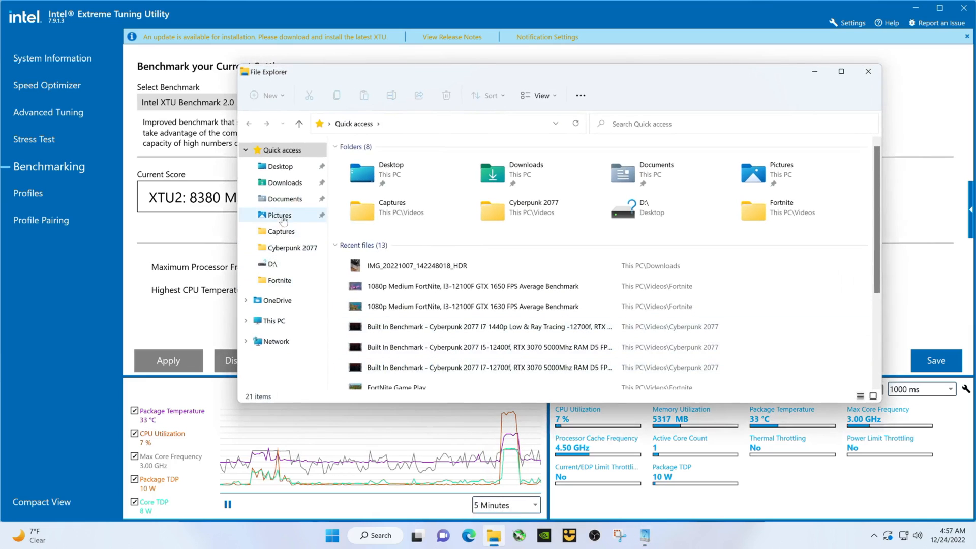
left_click(283, 198)
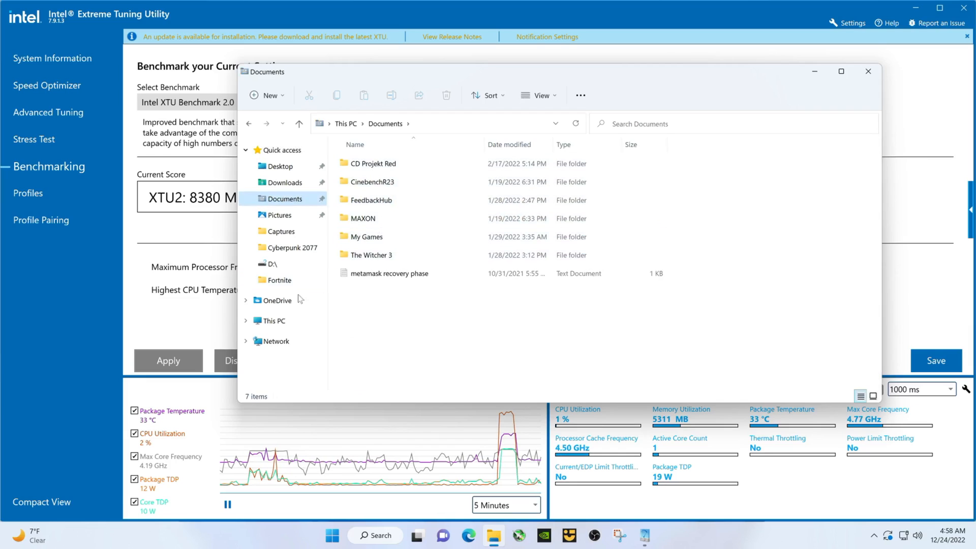
left_click(278, 166)
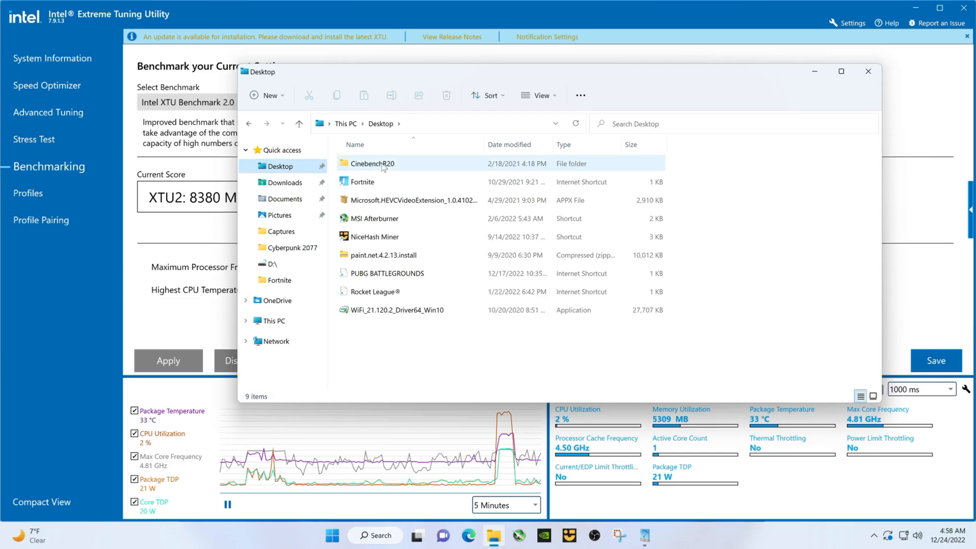
double_click(371, 163)
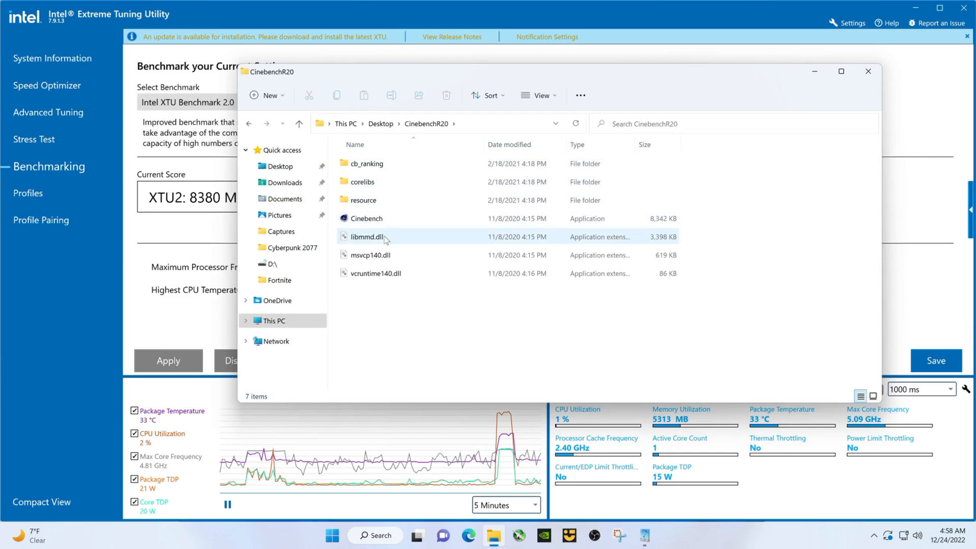
left_click(367, 218)
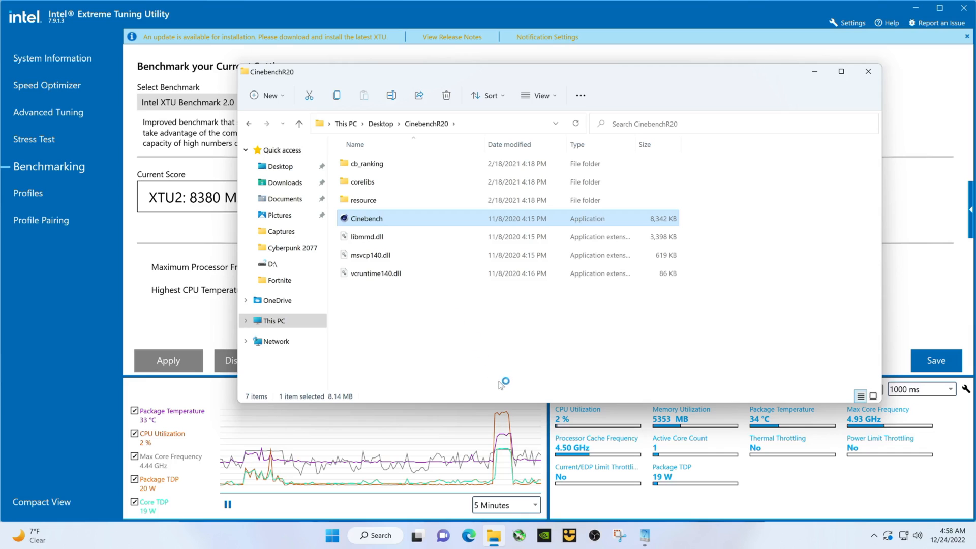
double_click(365, 218)
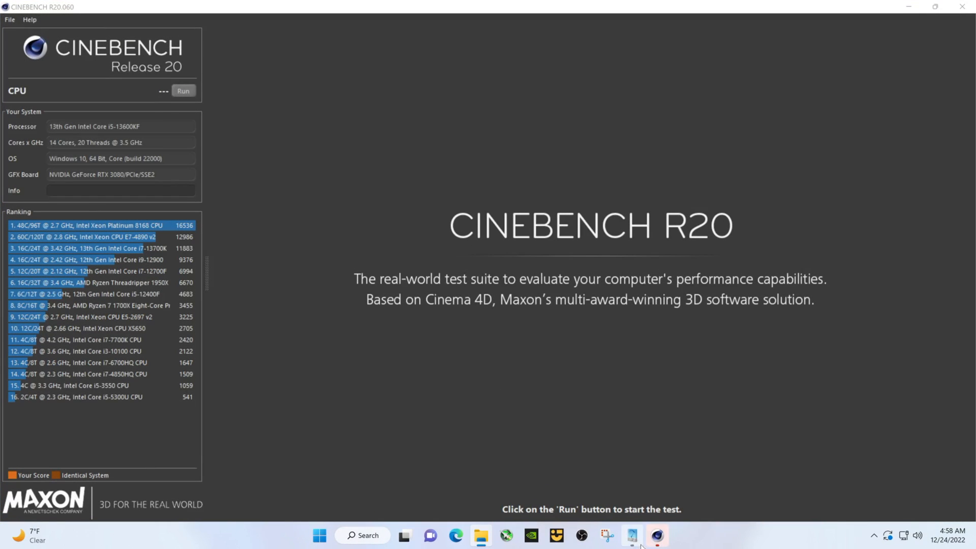
Clear XTU's recorded system graph data from the graph settings panel
left_click(630, 539)
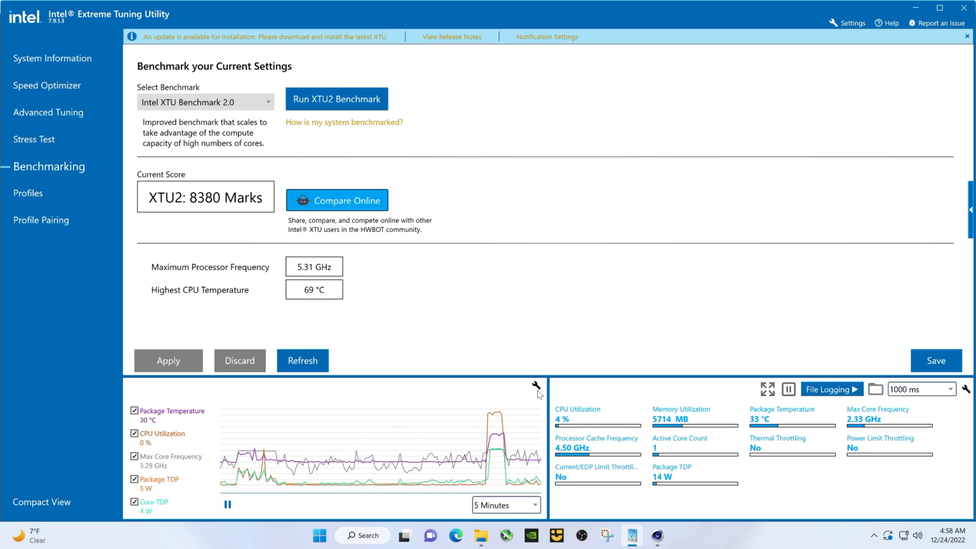
left_click(537, 385)
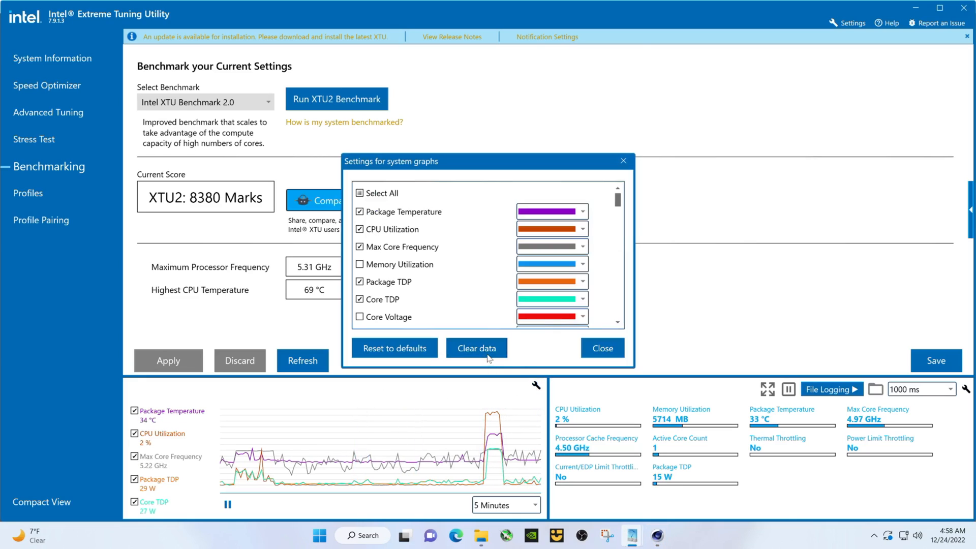
left_click(477, 347)
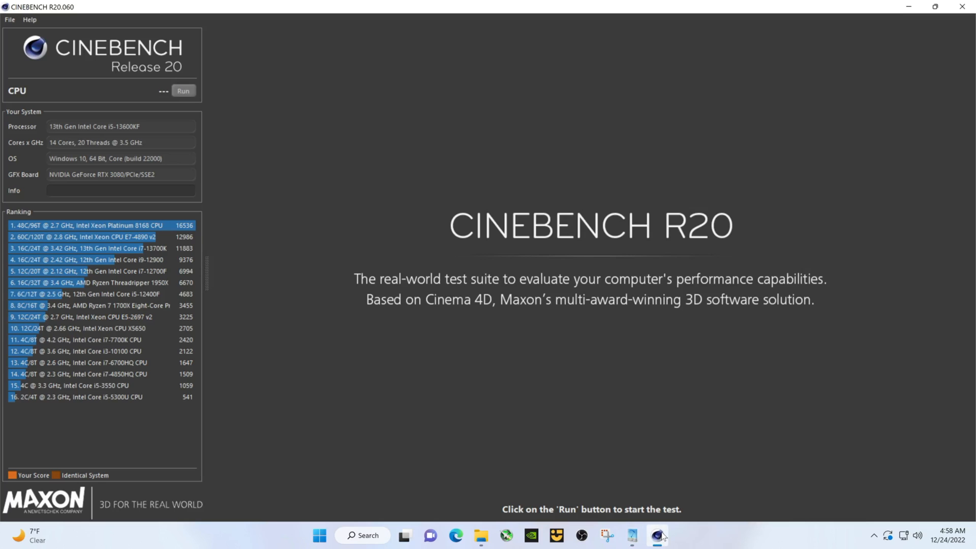
Start the Cinebench R20 CPU render test
left_click(183, 91)
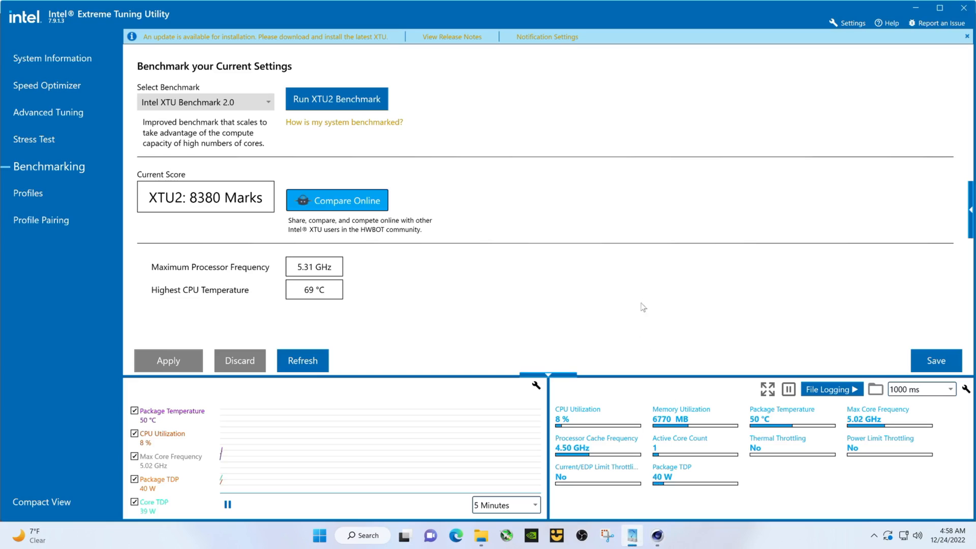
mouse_move(574, 244)
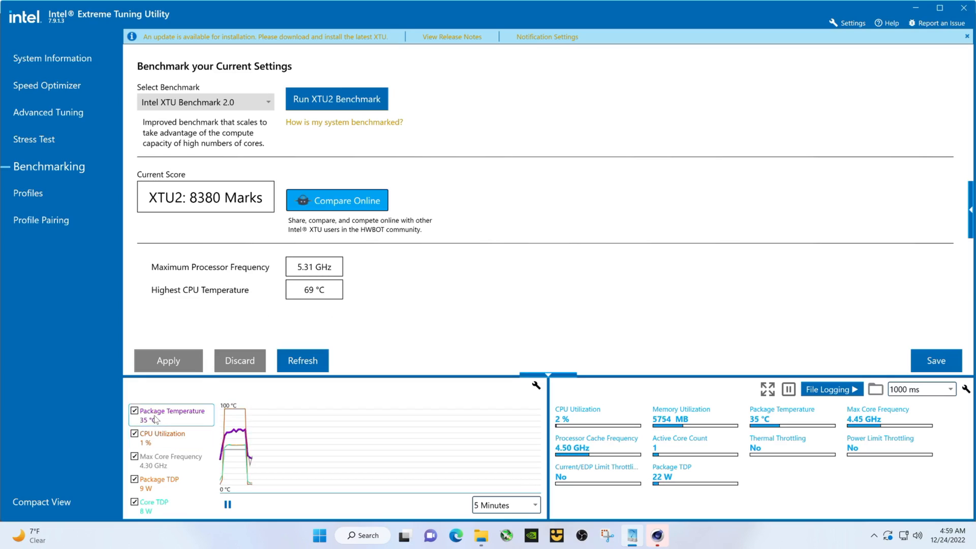
mouse_move(175, 415)
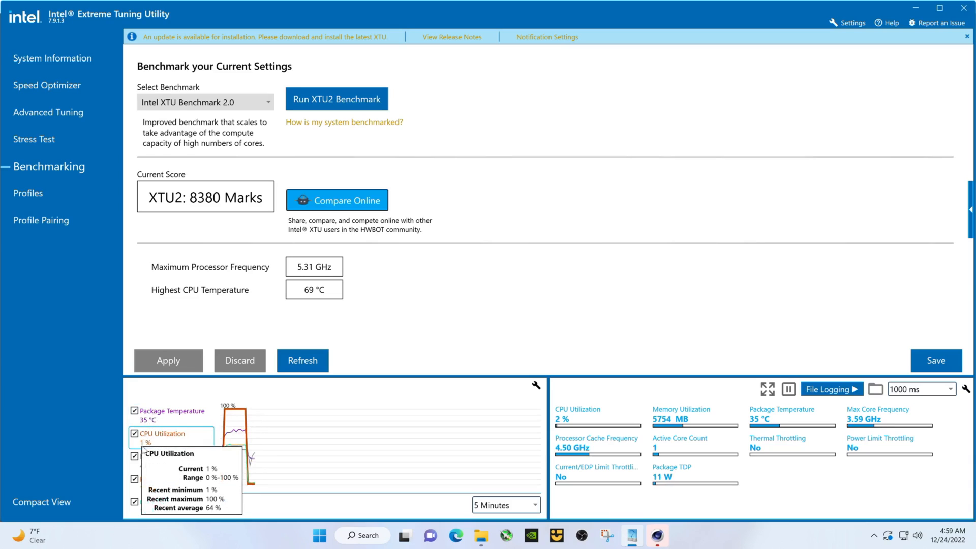
mouse_move(156, 461)
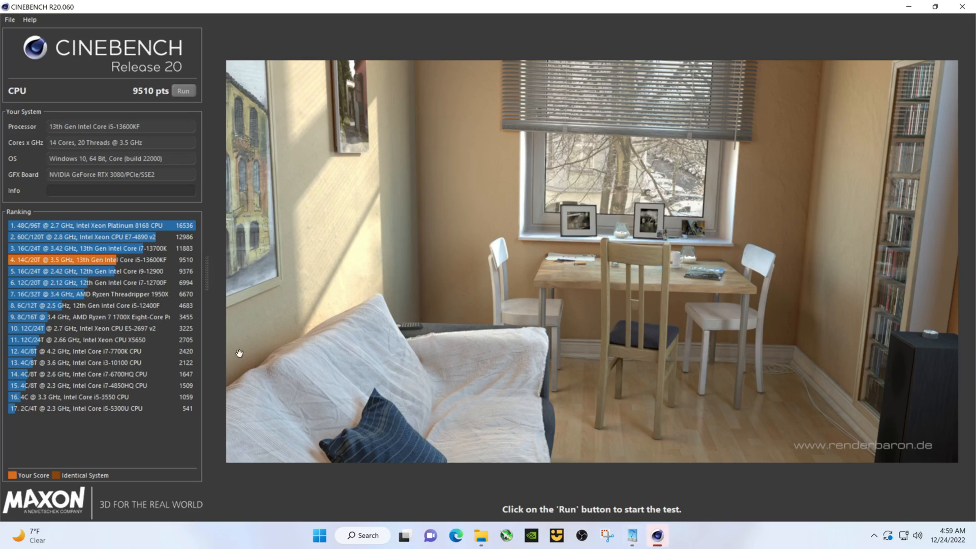
mouse_move(186, 268)
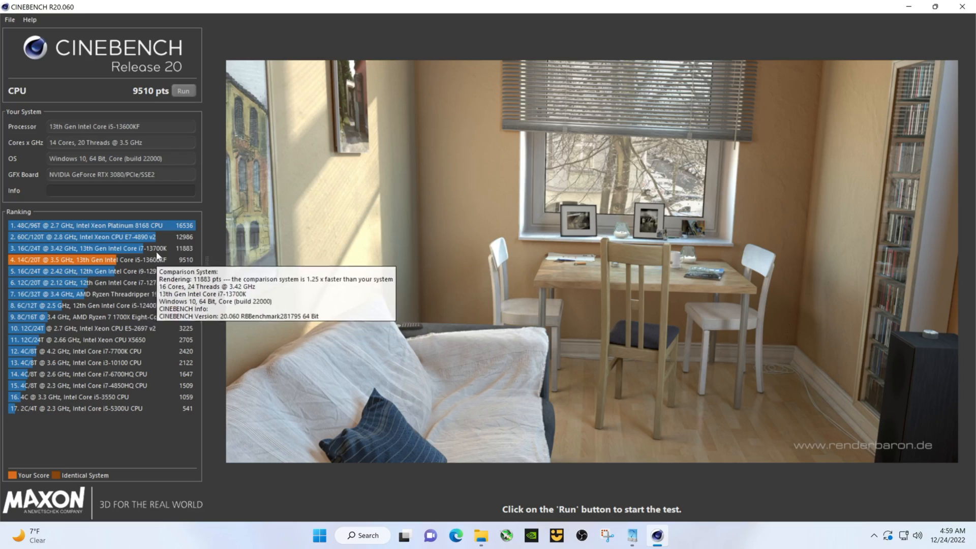
mouse_move(163, 273)
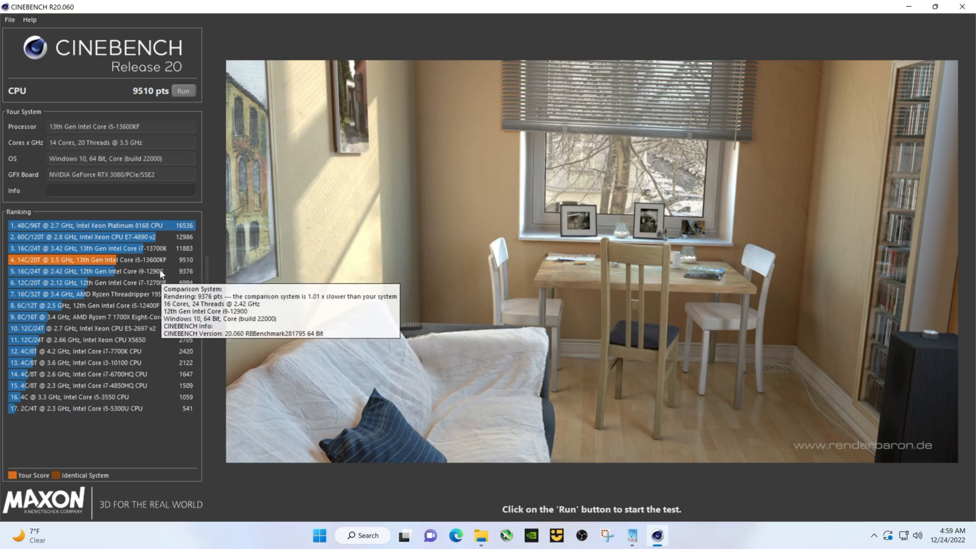
mouse_move(170, 277)
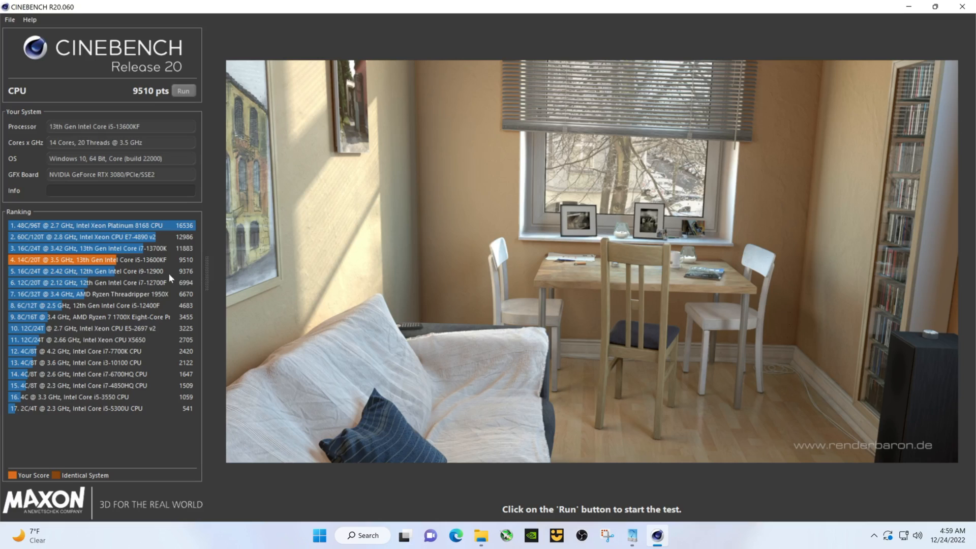
mouse_move(180, 274)
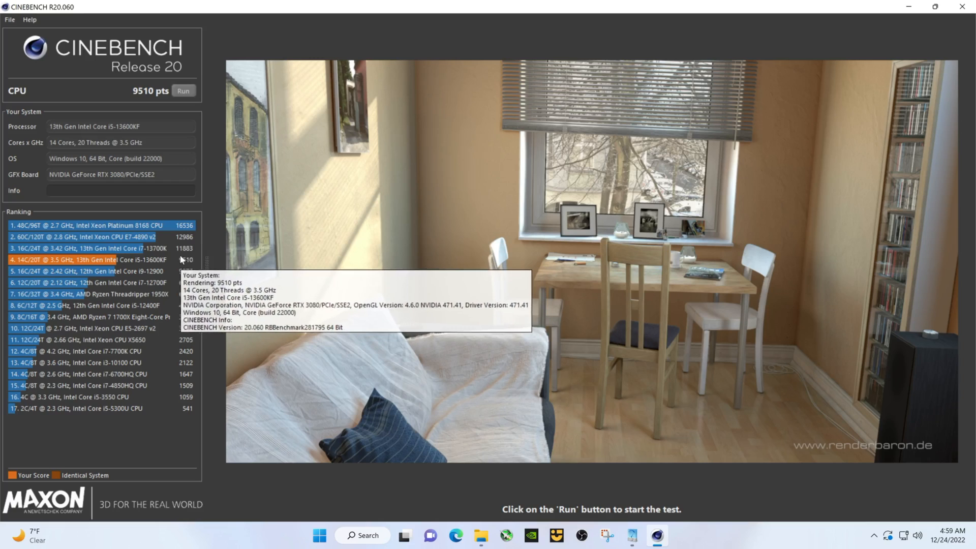
mouse_move(152, 274)
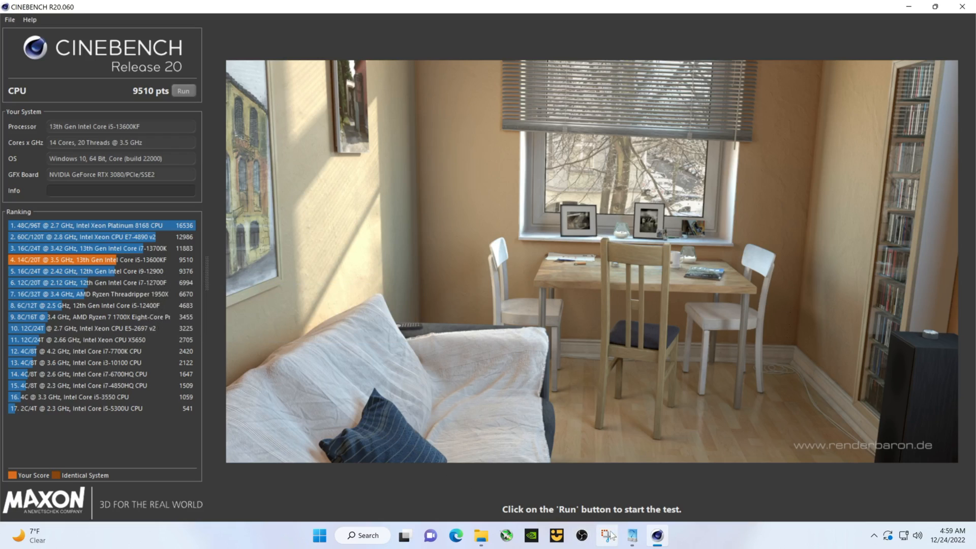
Clear XTU's graph data from the graph settings, then close the Cinebench R20 window
left_click(630, 536)
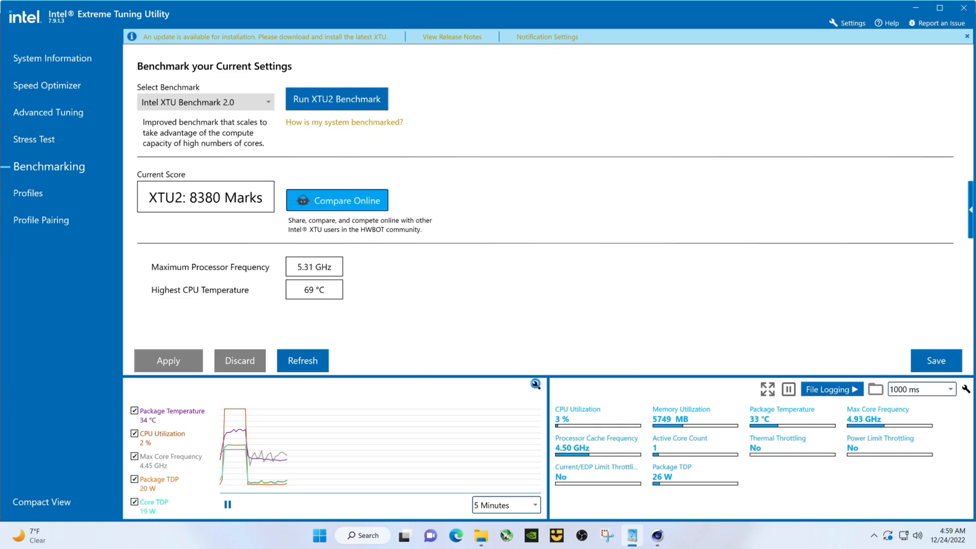
left_click(535, 385)
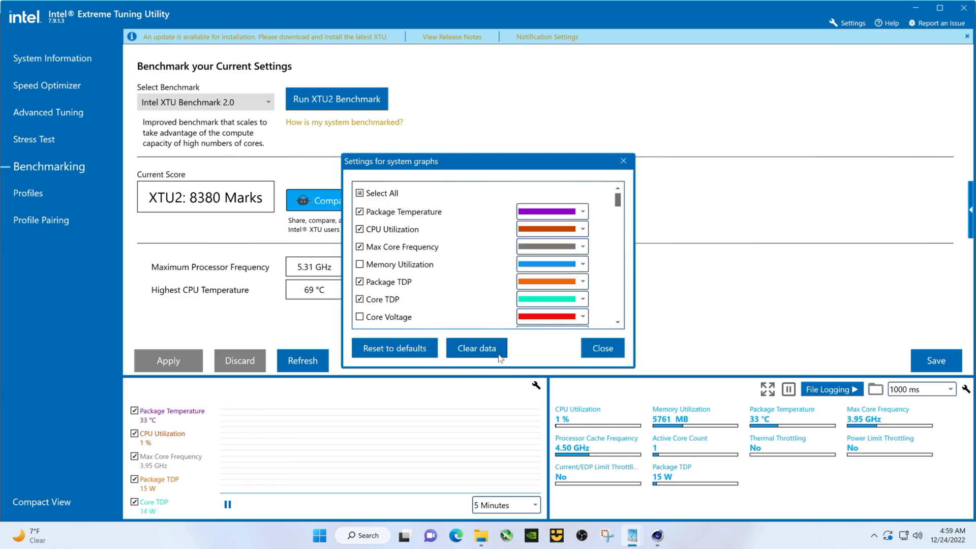
left_click(602, 348)
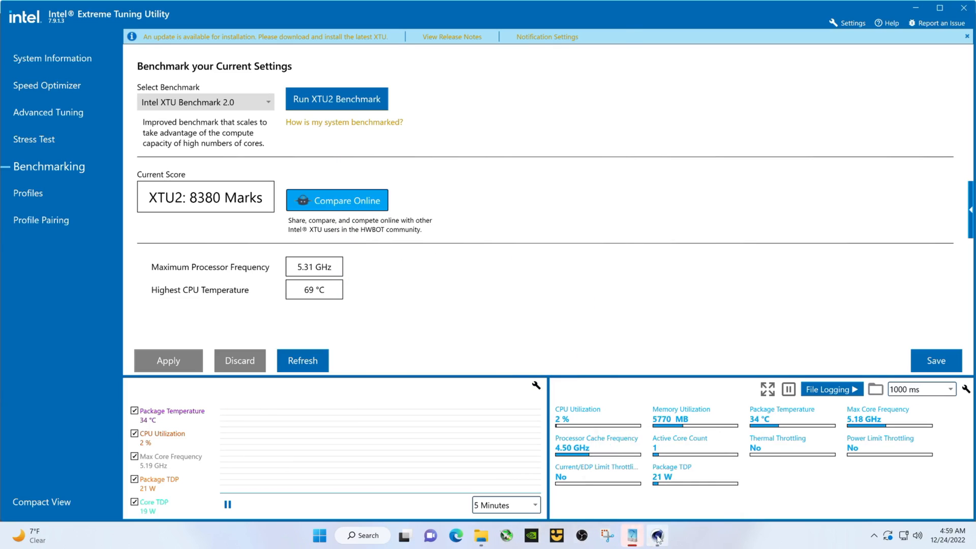
left_click(657, 536)
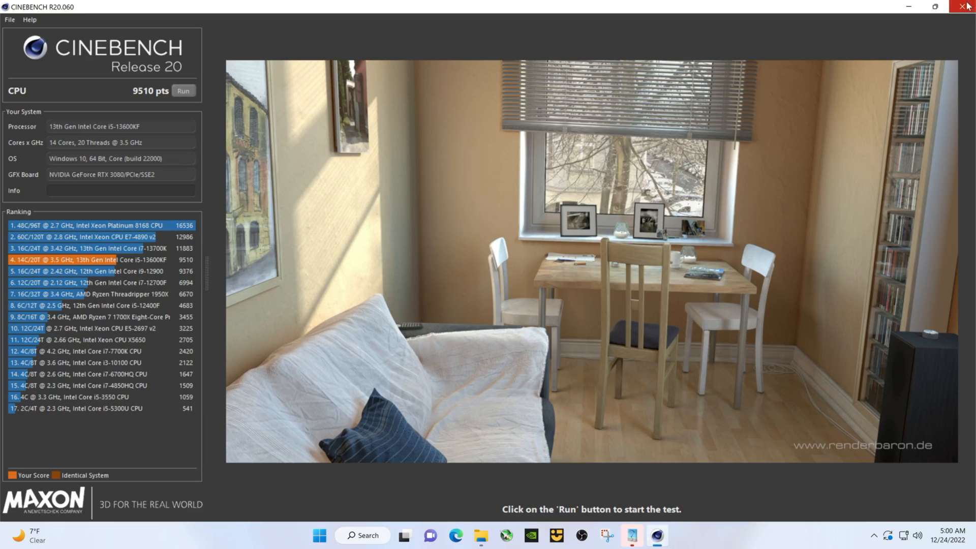
left_click(493, 536)
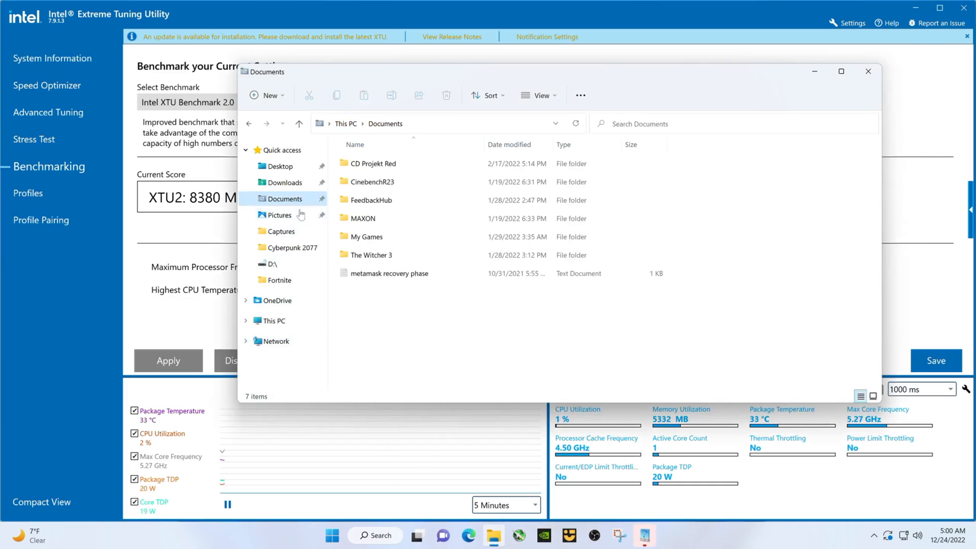
Open Documents > CinebenchR20 folder's sibling CinebenchR23 and launch Cinebench R23
left_click(372, 181)
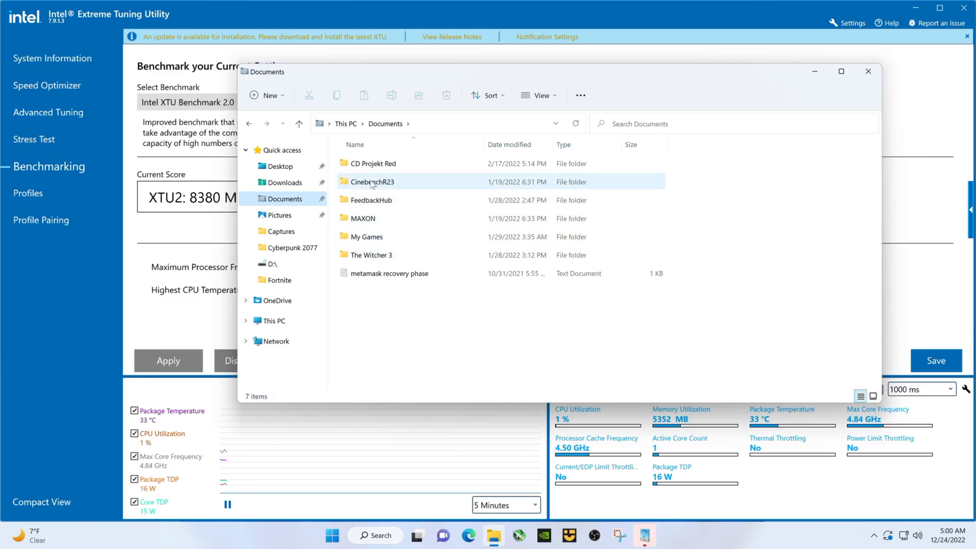
double_click(373, 181)
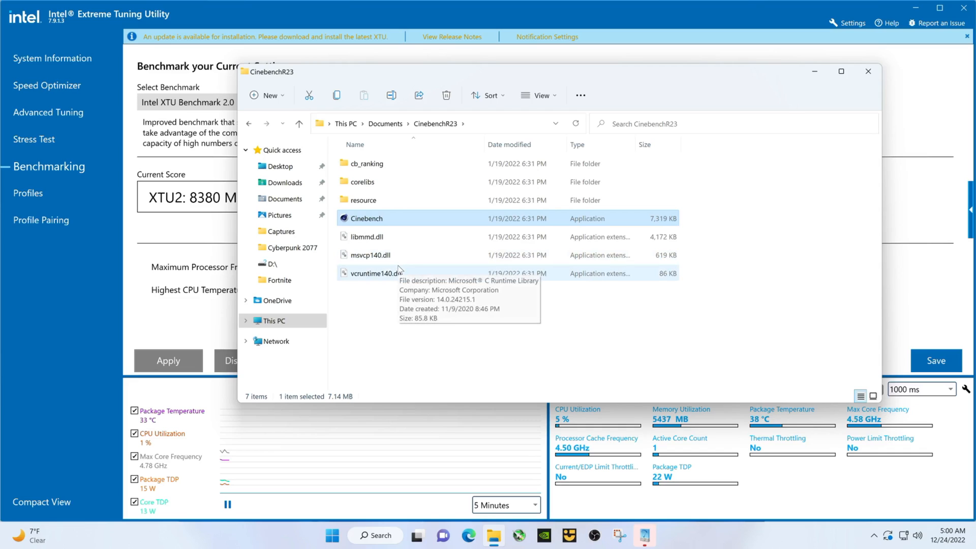
double_click(366, 218)
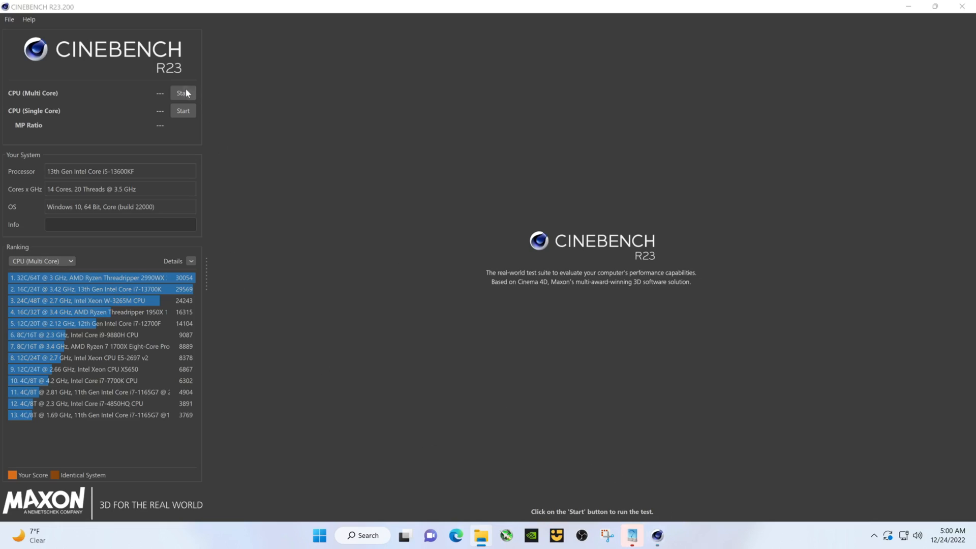
Start the Cinebench R23 CPU (Multi Core) test
left_click(631, 539)
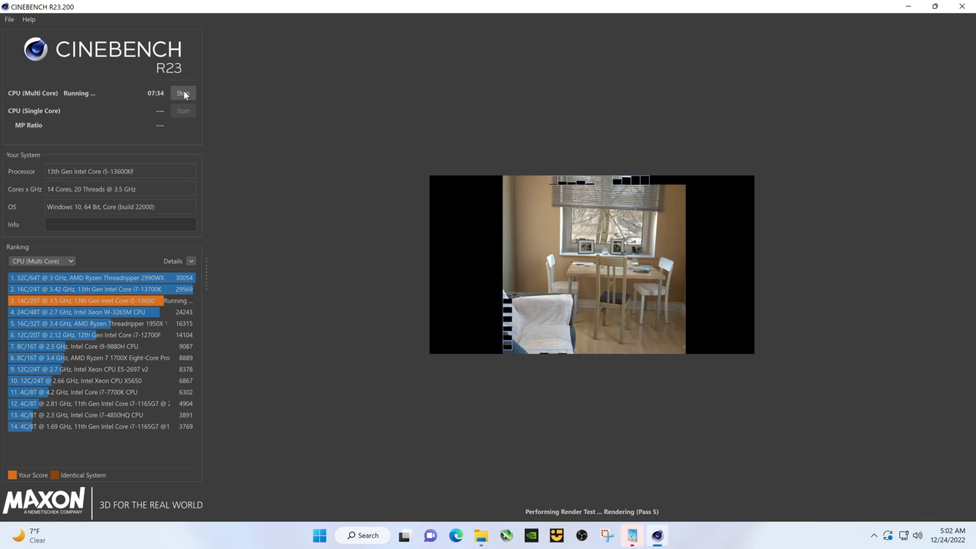
Enable Advanced benchmark in Cinebench R23 and set Minimum Test Duration to Off
left_click(182, 92)
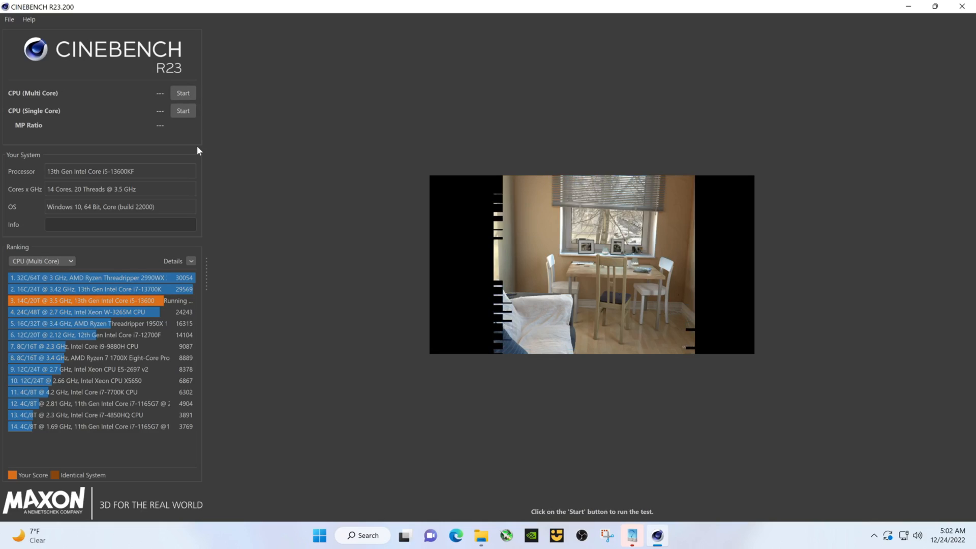
left_click(9, 19)
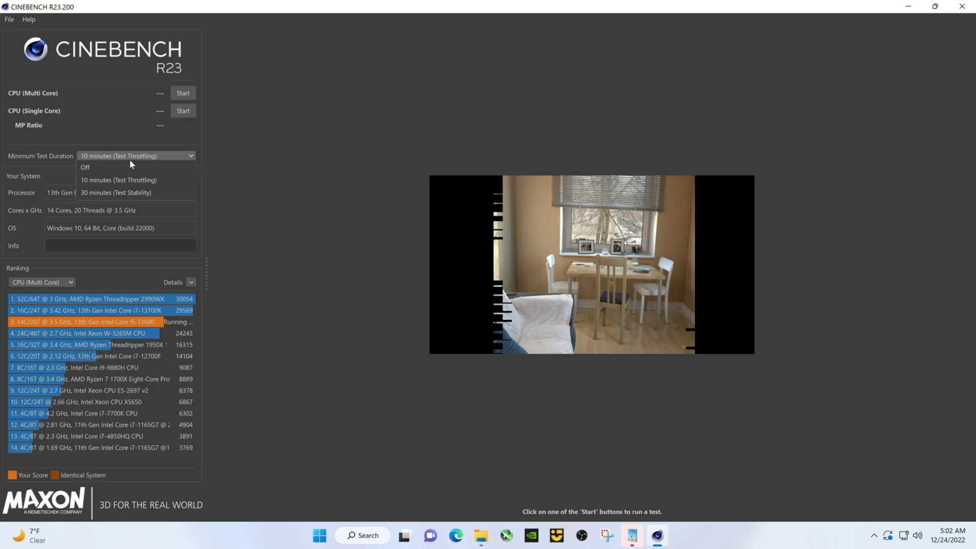
mouse_move(159, 163)
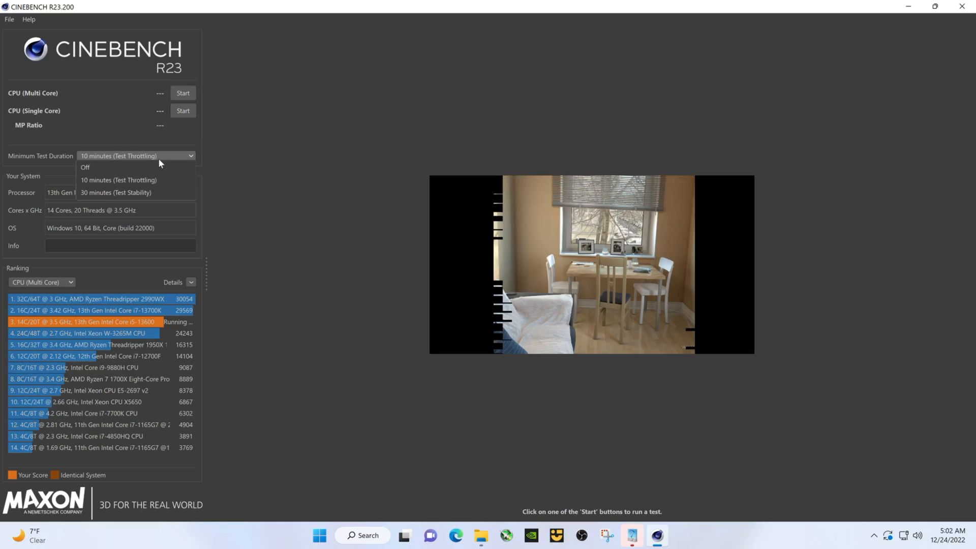
left_click(85, 167)
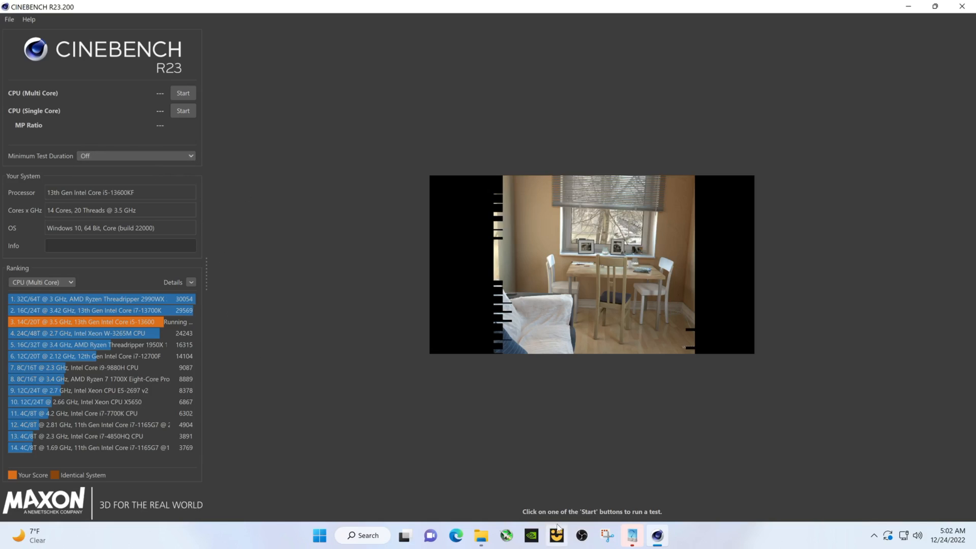
mouse_move(631, 535)
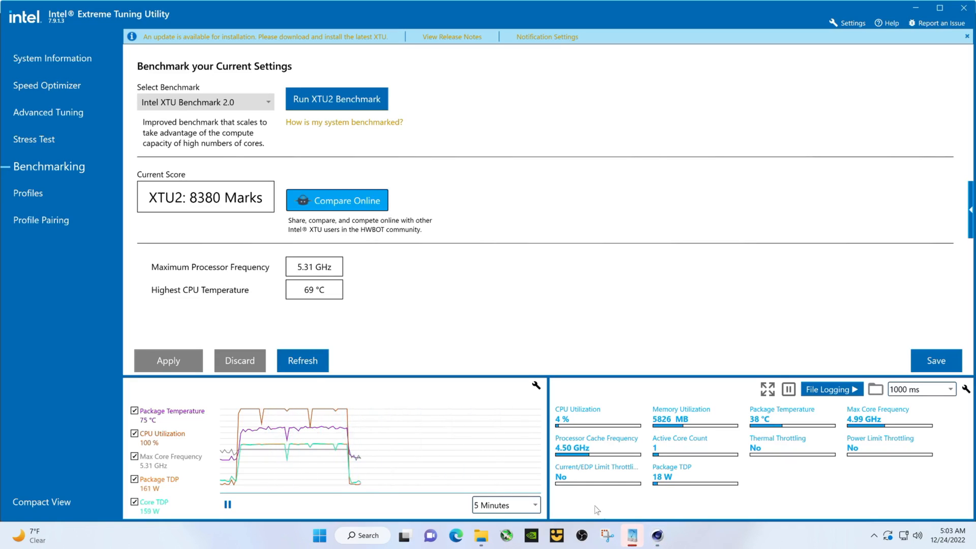
Clear the XTU monitoring graph's recorded history using Clear data in the graph settings
left_click(656, 535)
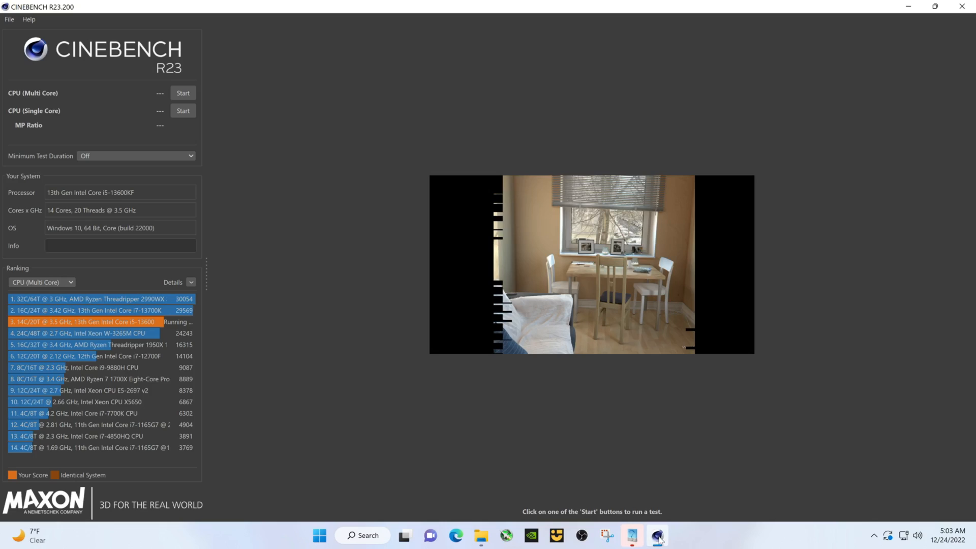
left_click(631, 535)
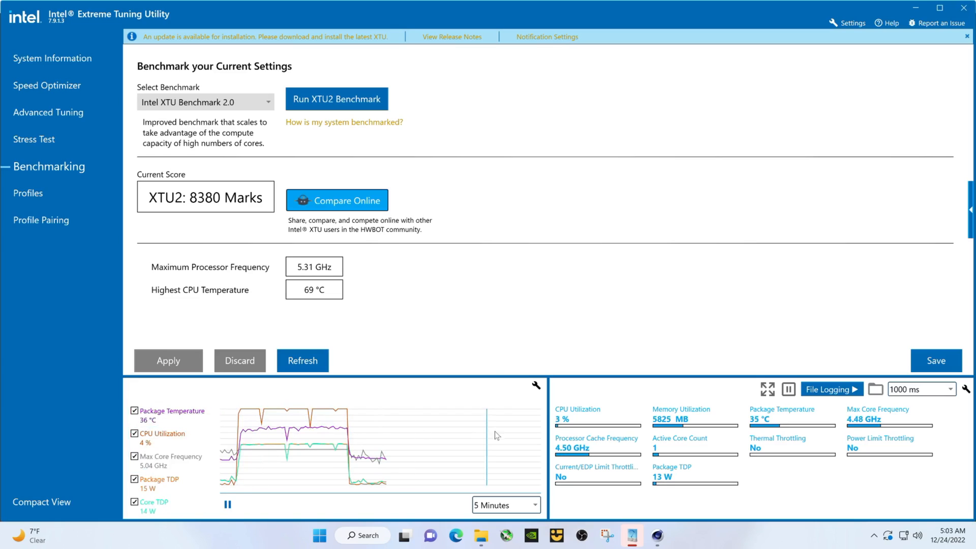
left_click(536, 386)
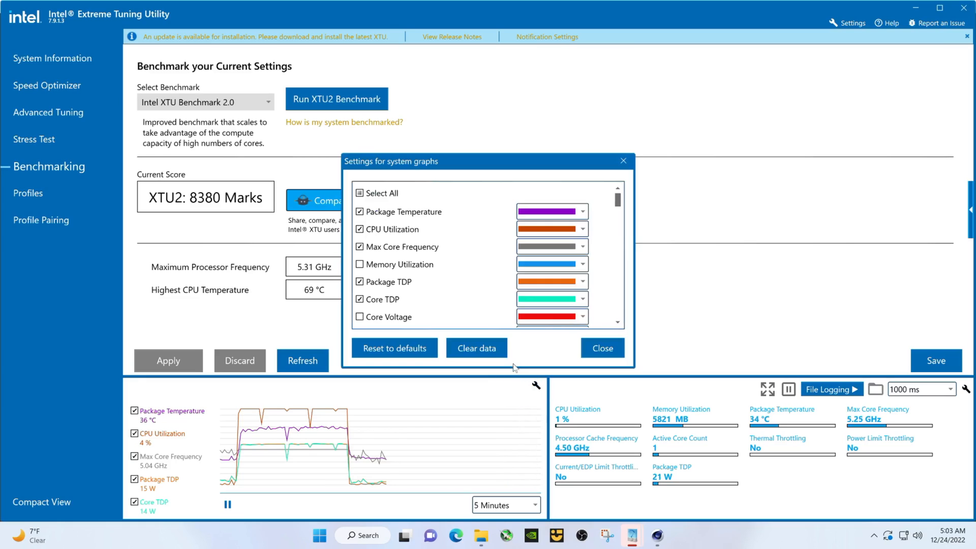
left_click(476, 348)
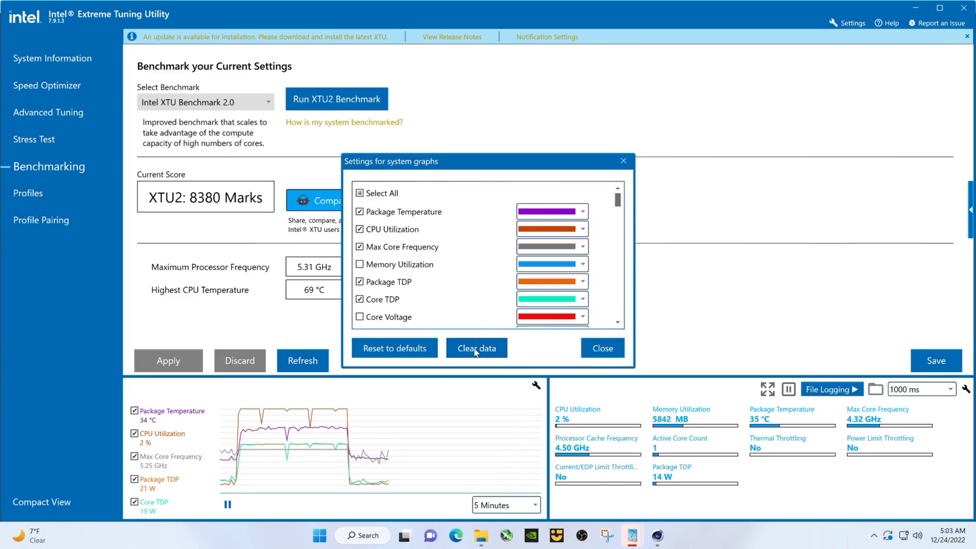
left_click(476, 347)
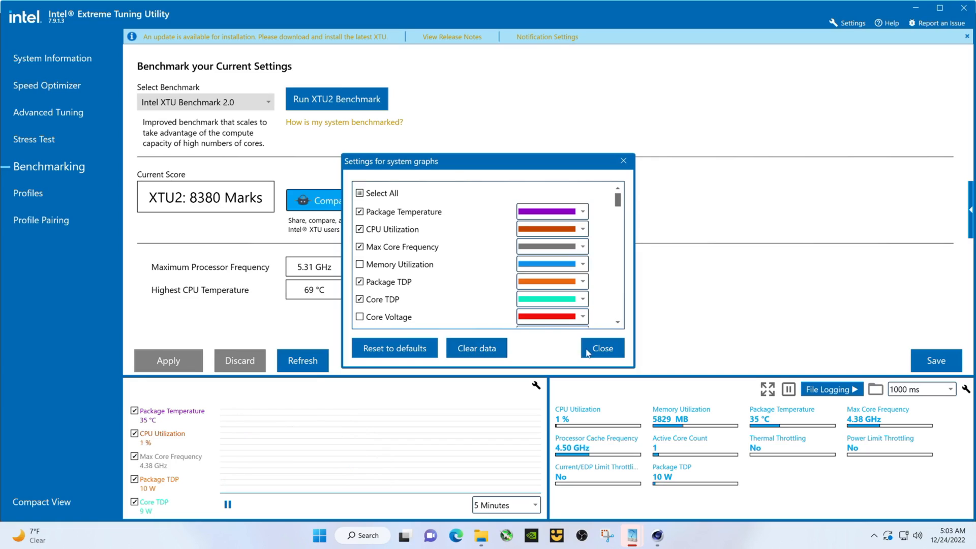
left_click(601, 347)
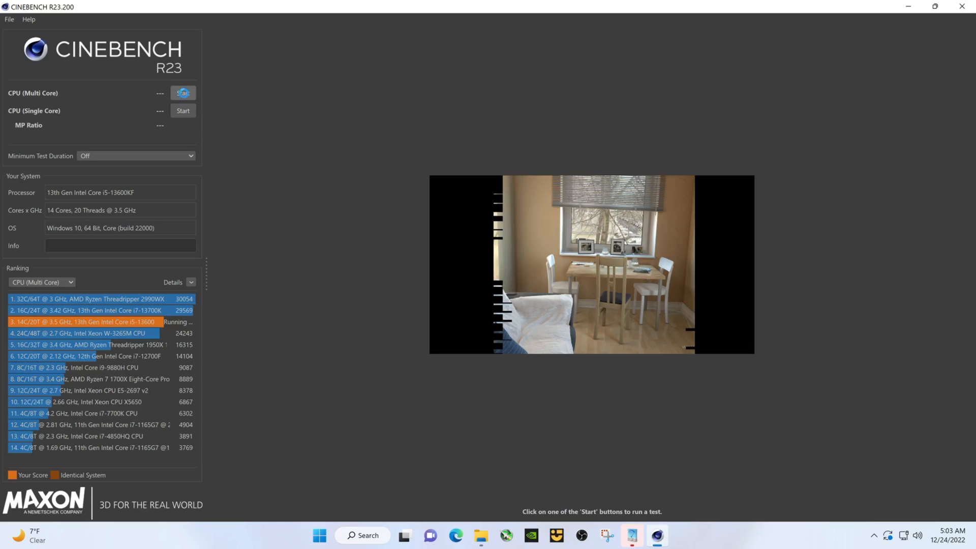
Start the Cinebench R23 CPU (Multi Core) test and watch its load in XTU's graphs
left_click(183, 92)
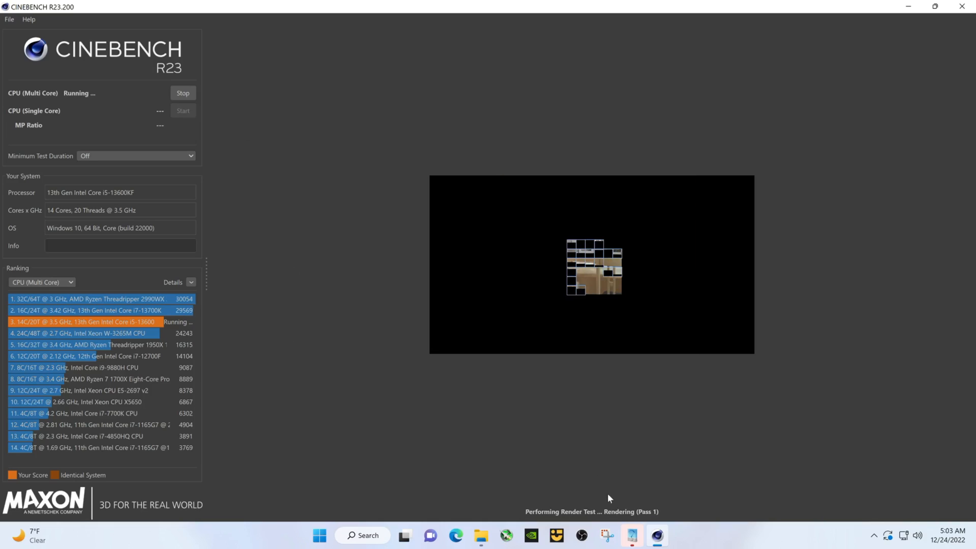
left_click(631, 535)
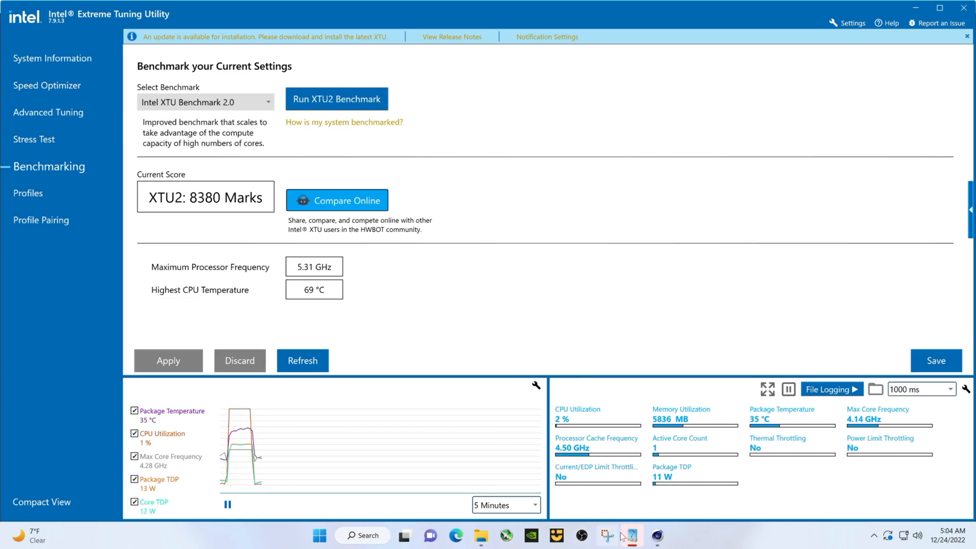
Bring Cinebench R23 forward to read the finished 25000 pts multi-core score
left_click(631, 535)
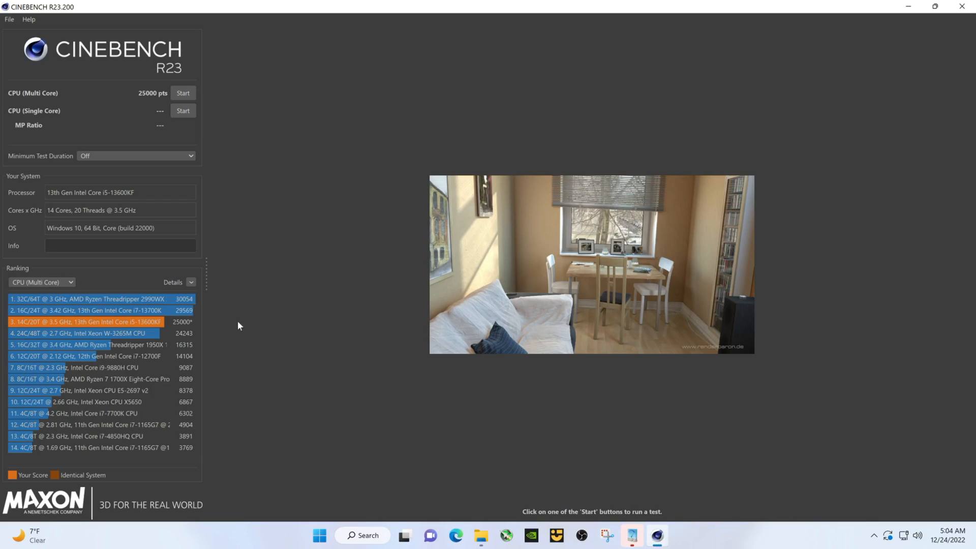
mouse_move(183, 329)
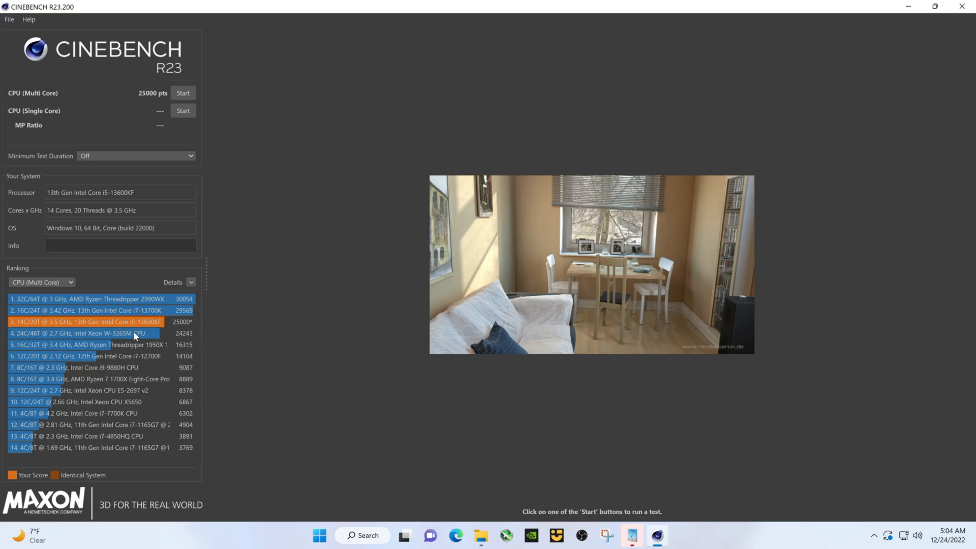
mouse_move(156, 364)
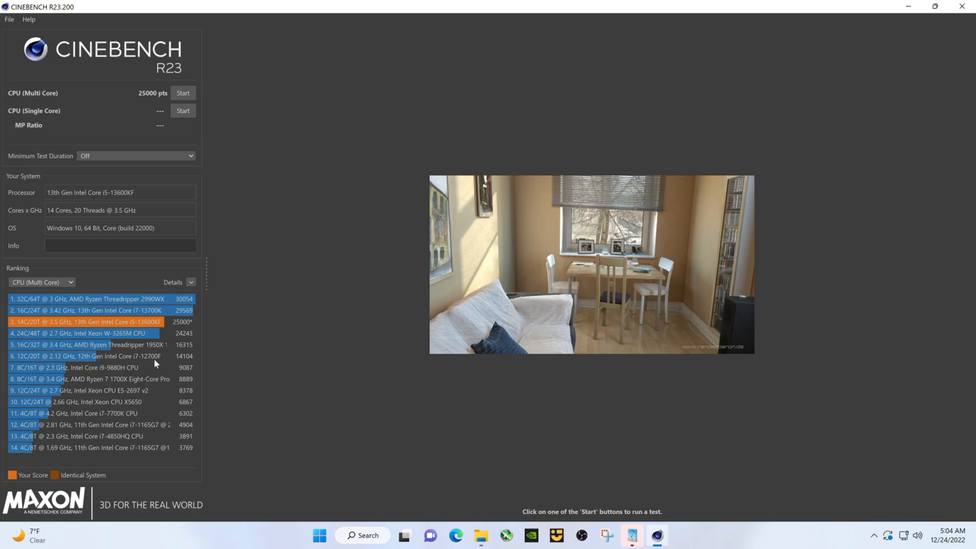
mouse_move(148, 362)
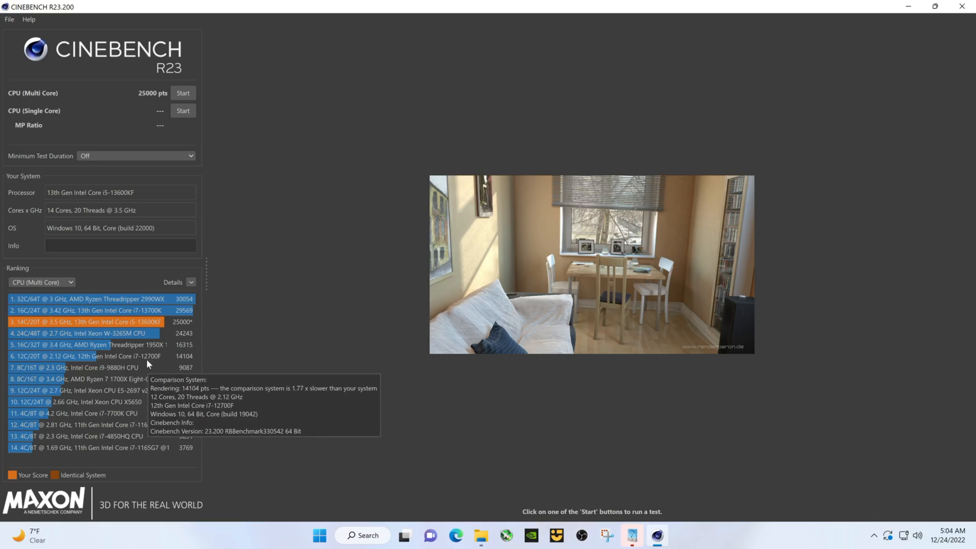
mouse_move(189, 364)
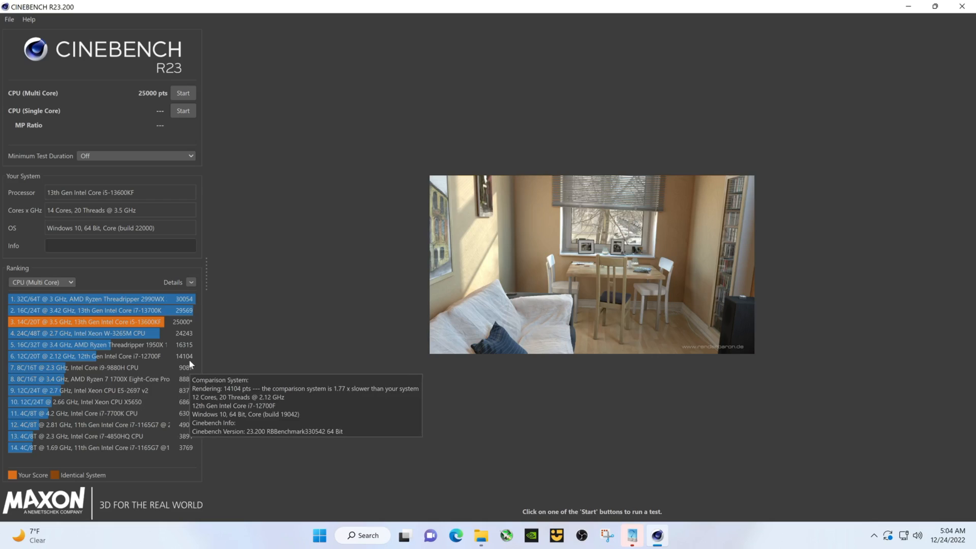
mouse_move(181, 391)
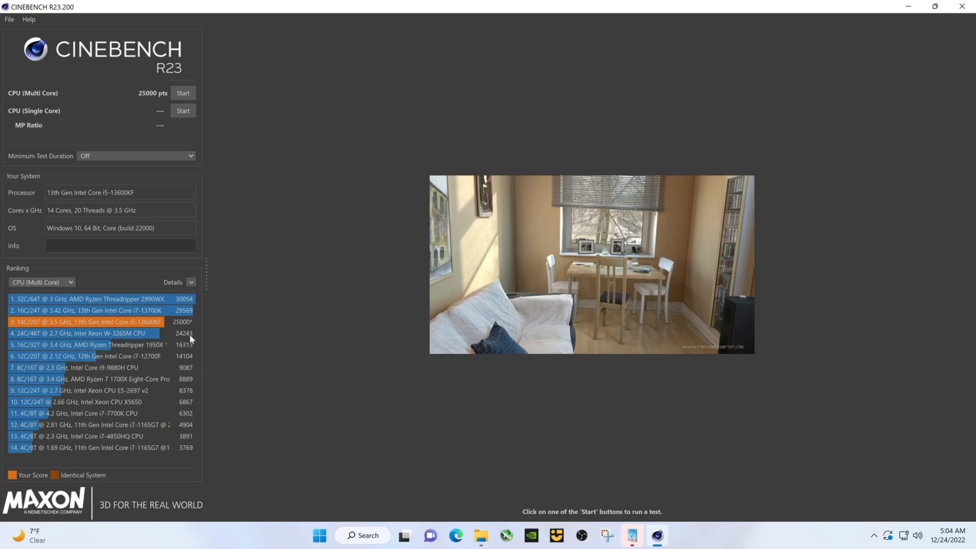
mouse_move(174, 319)
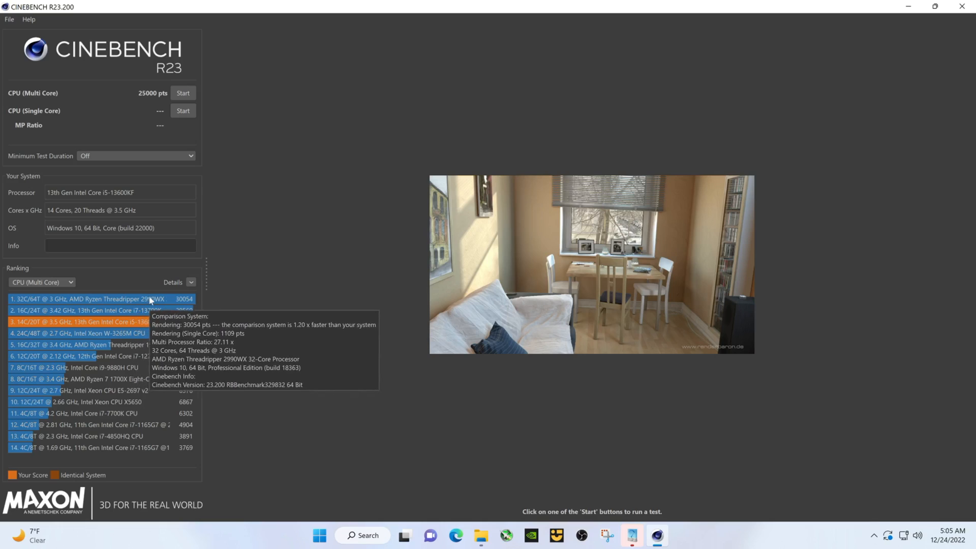
mouse_move(148, 295)
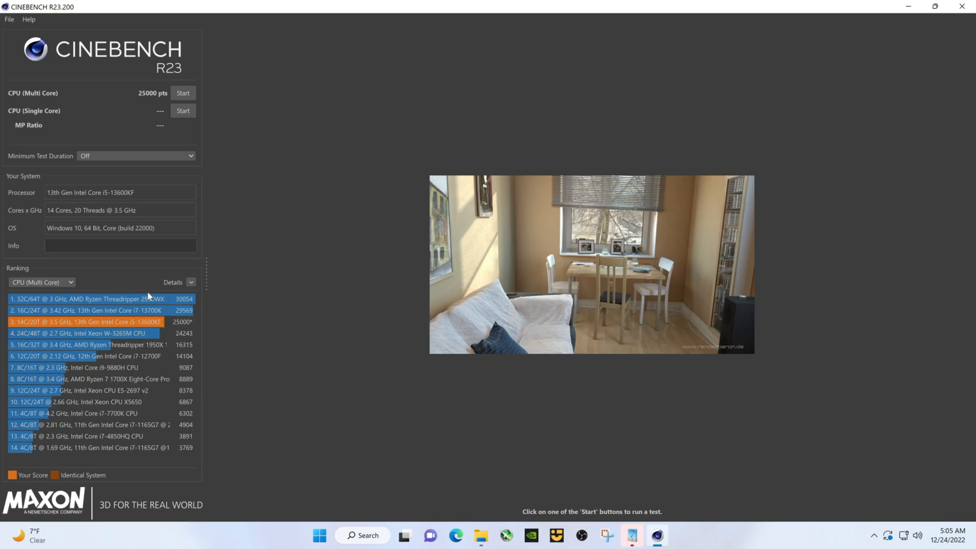
mouse_move(194, 296)
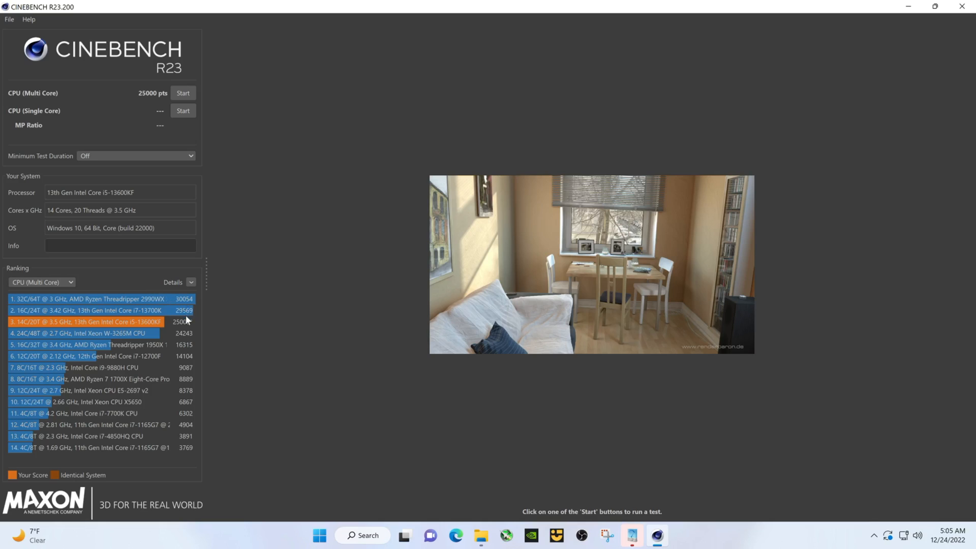
mouse_move(186, 311)
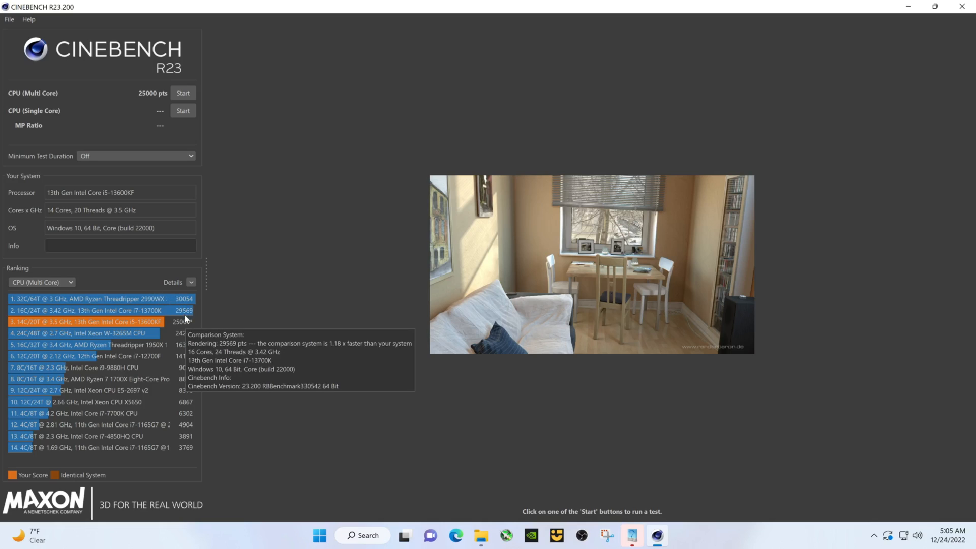
mouse_move(317, 379)
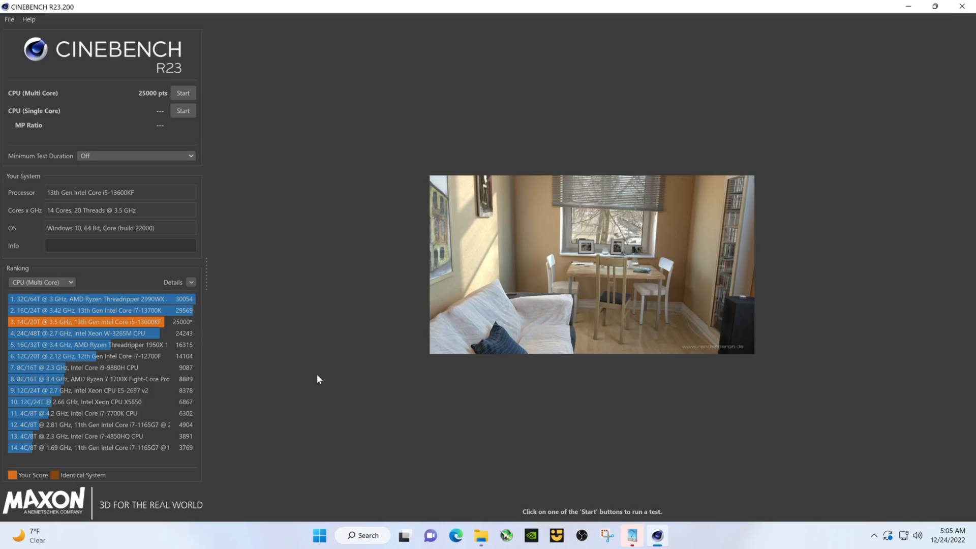